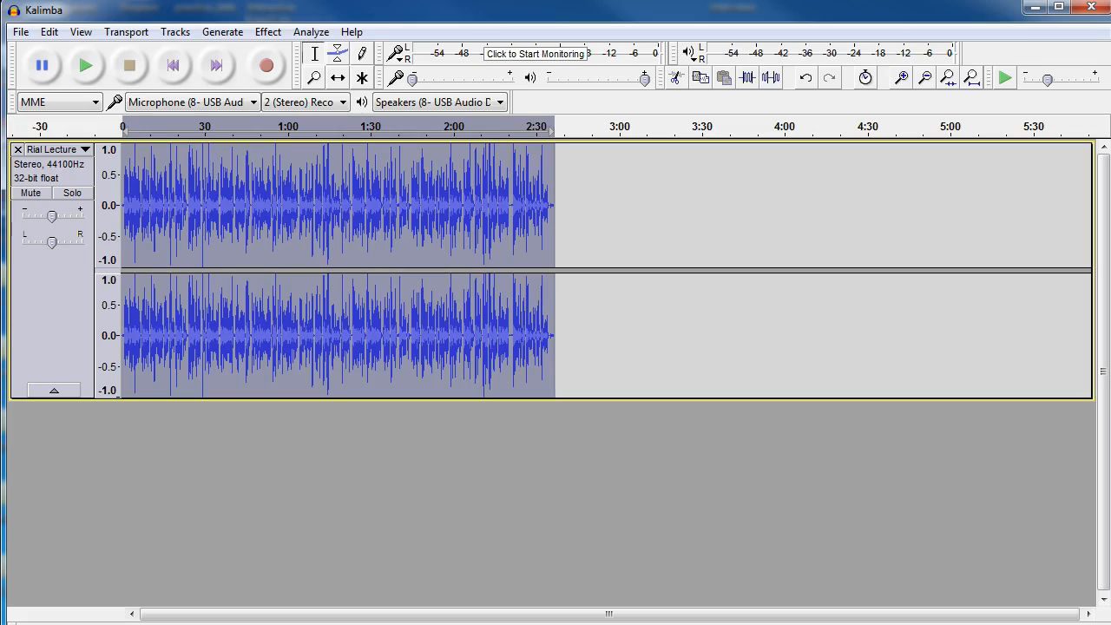
mouse_move(341, 535)
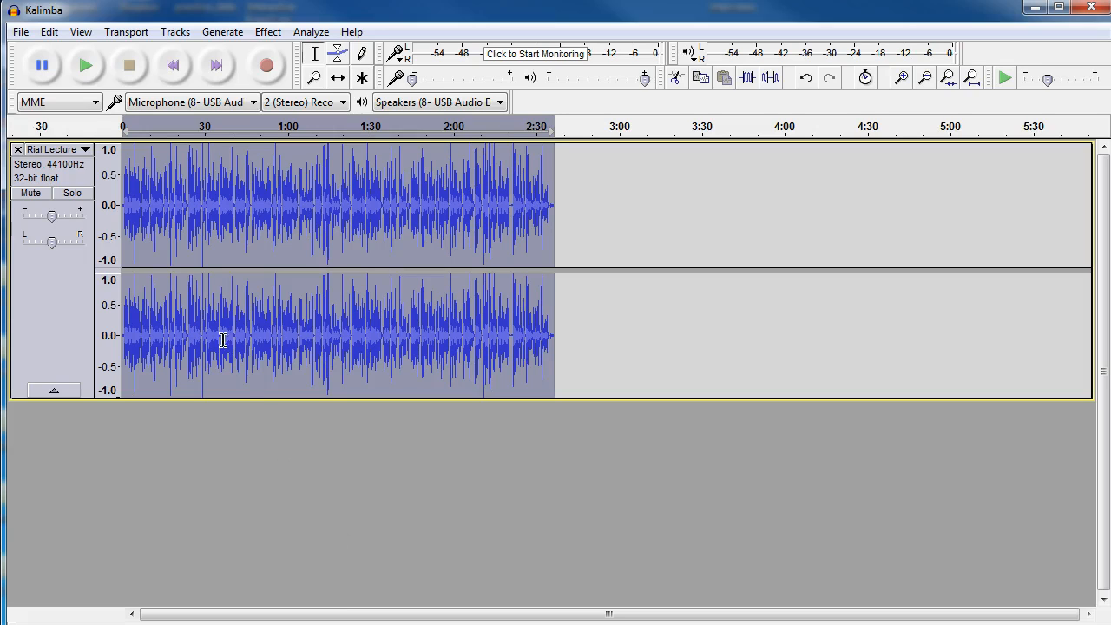
mouse_move(270, 213)
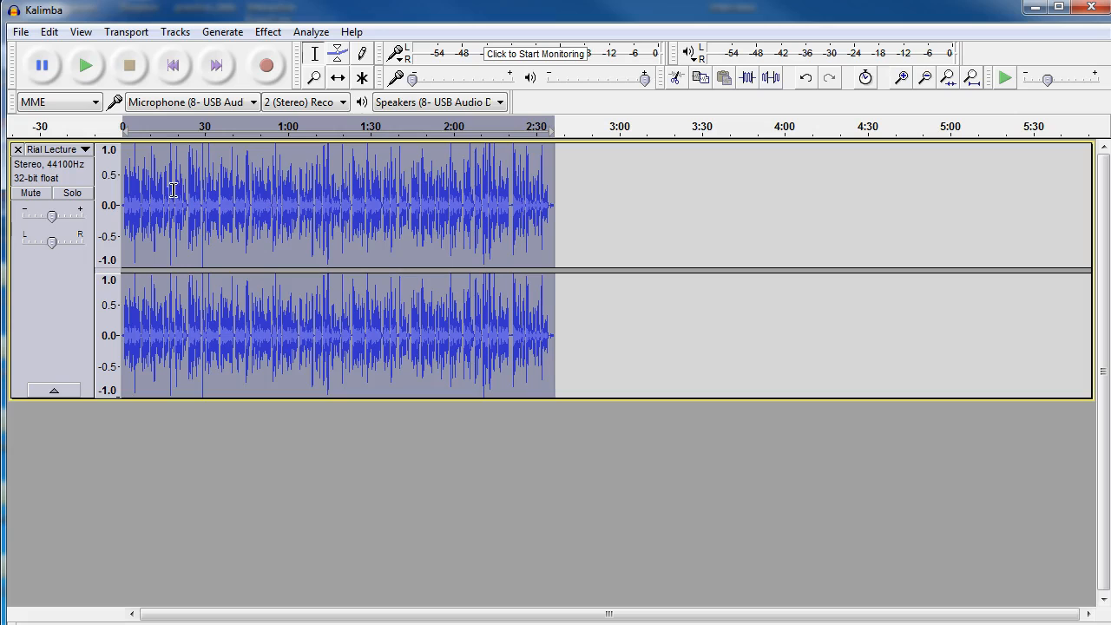
Import Kalimba.mp3 from Music > Sample Music as a second track under the narration.
left_click(19, 32)
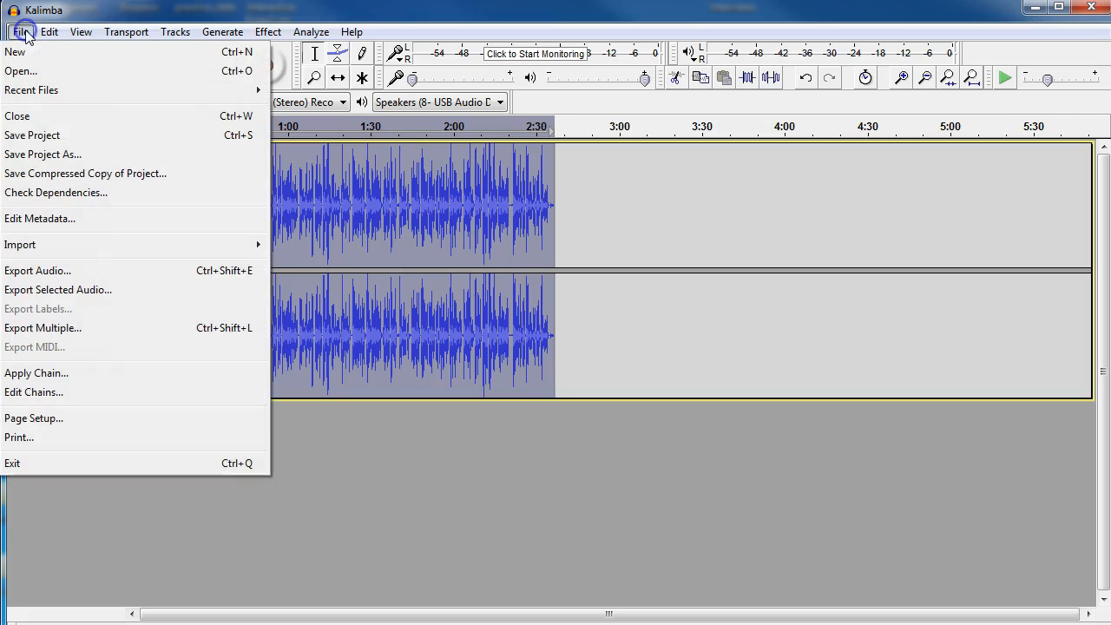
mouse_move(49, 245)
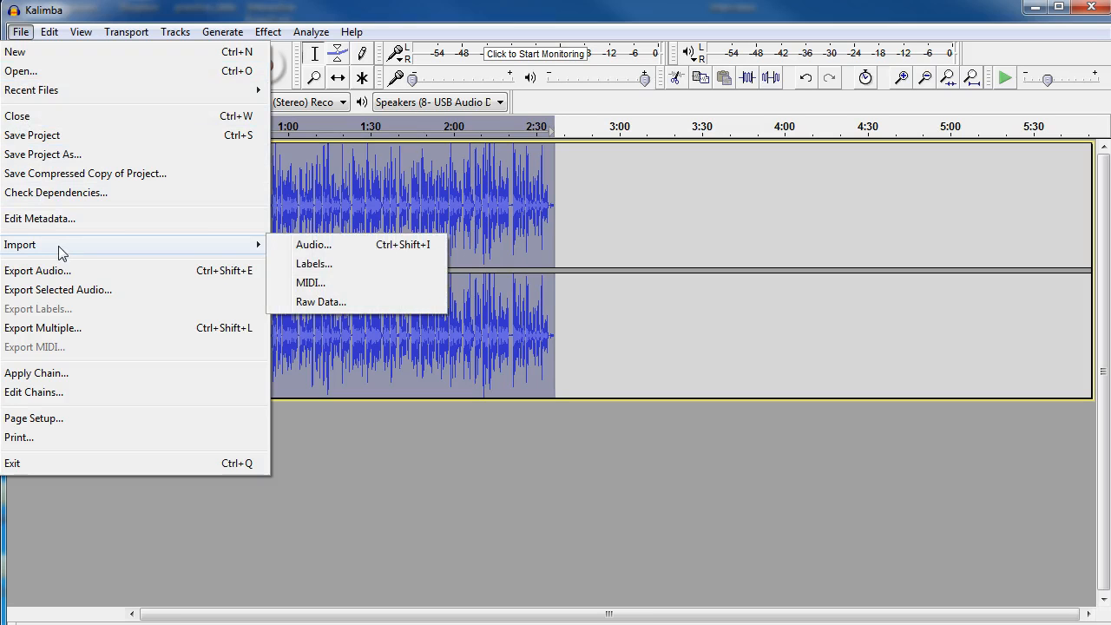
mouse_move(287, 250)
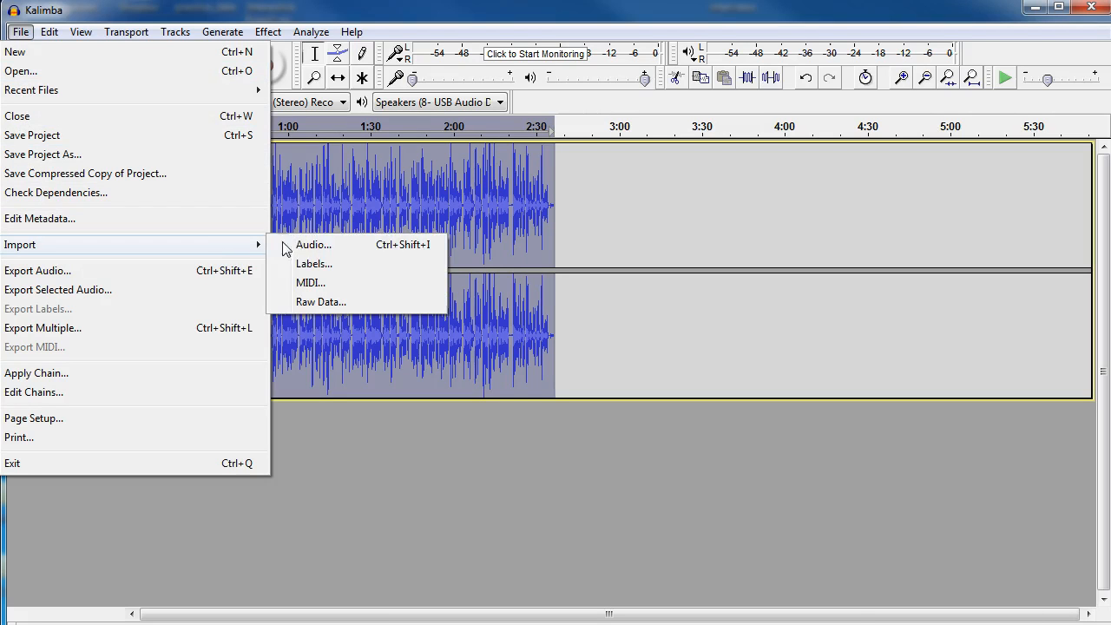
left_click(313, 243)
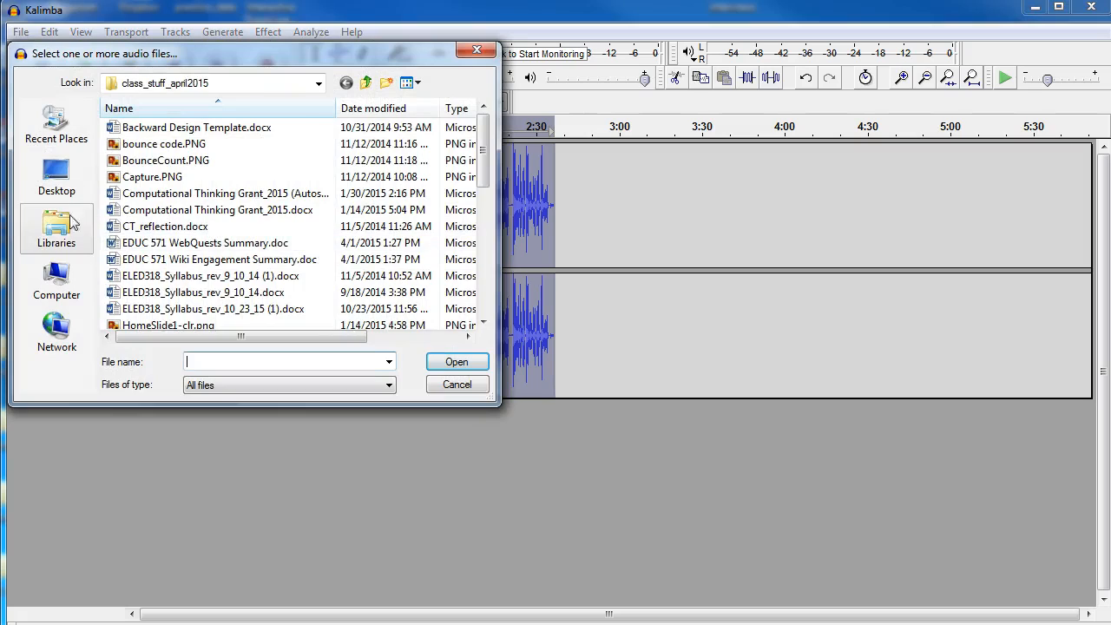
left_click(56, 229)
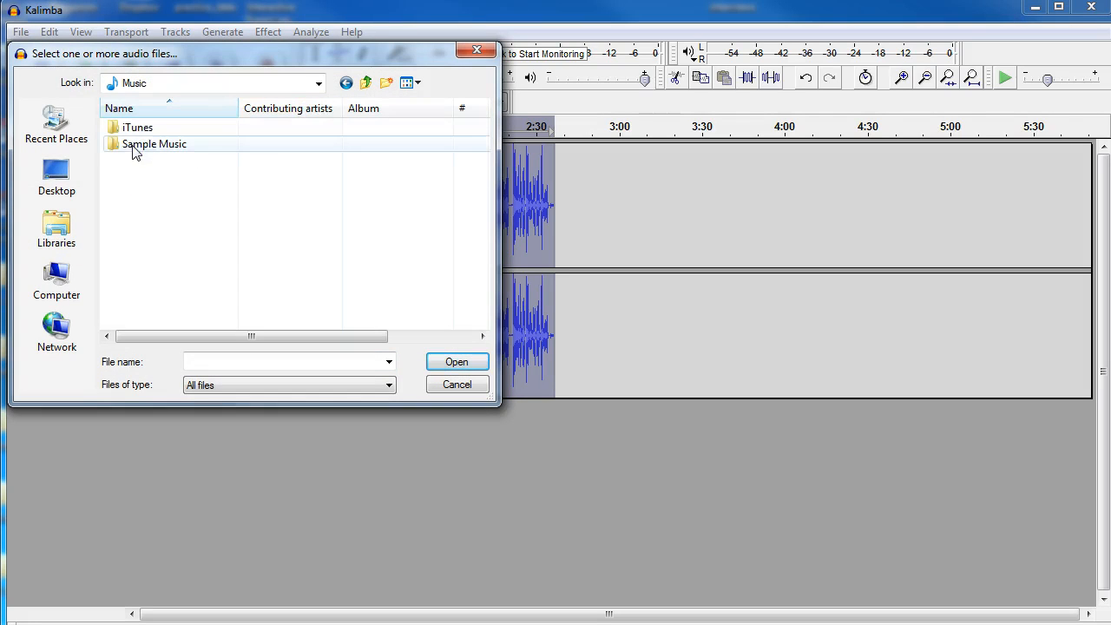
double_click(153, 142)
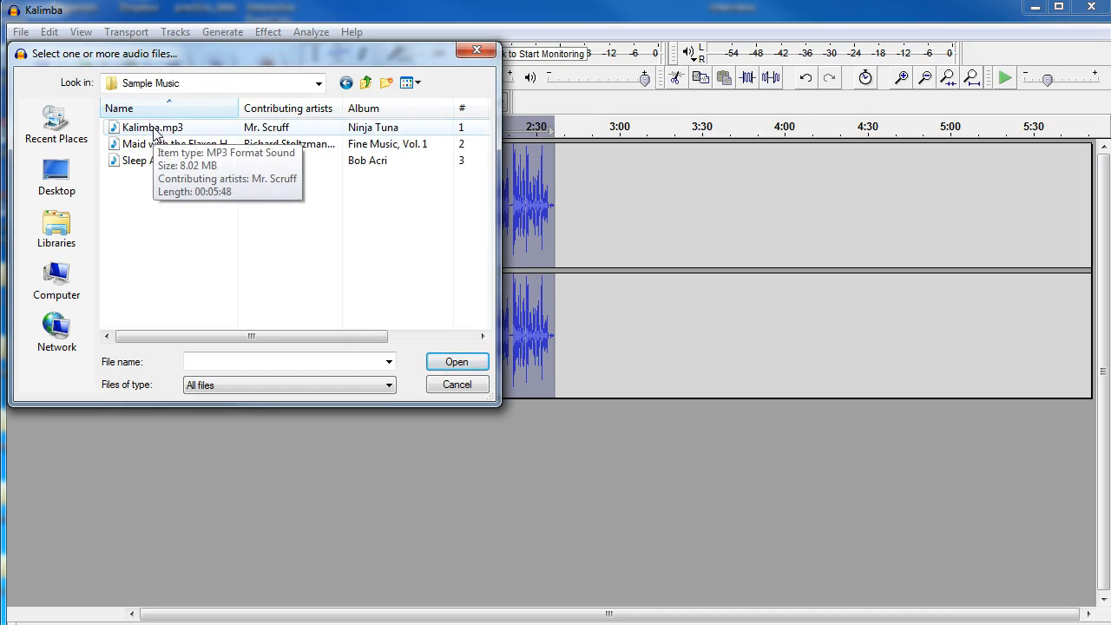
left_click(457, 361)
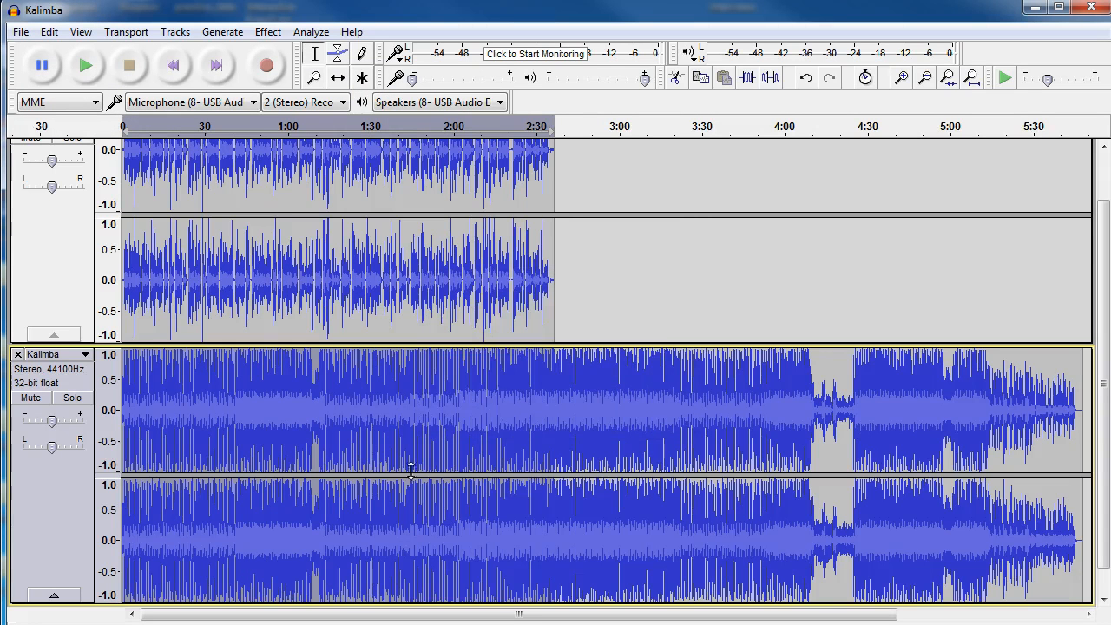
mouse_move(335, 445)
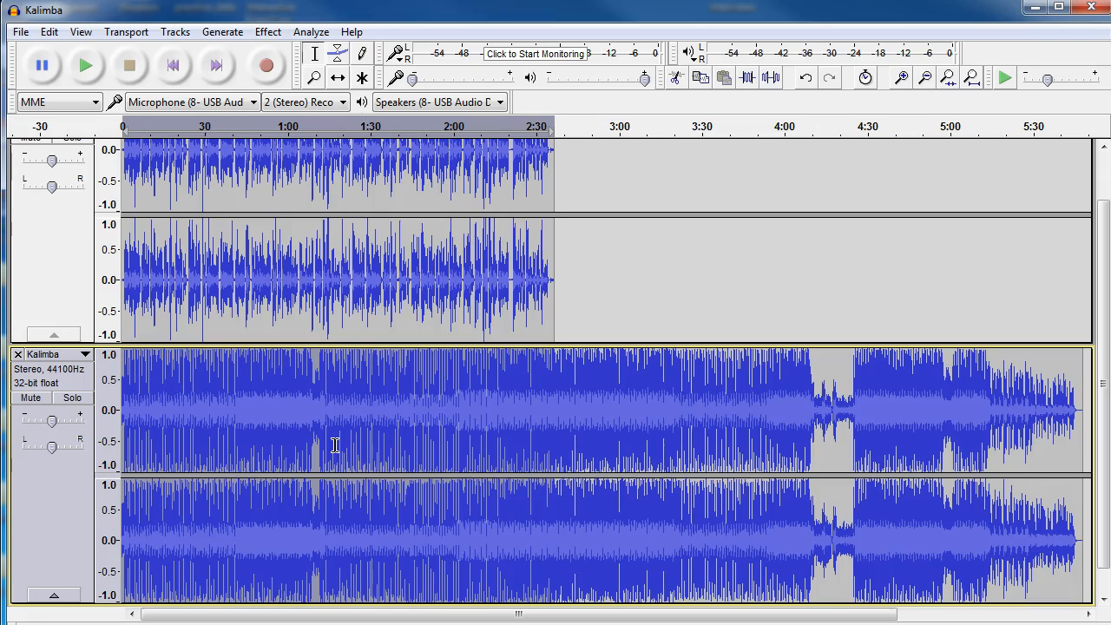
mouse_move(306, 396)
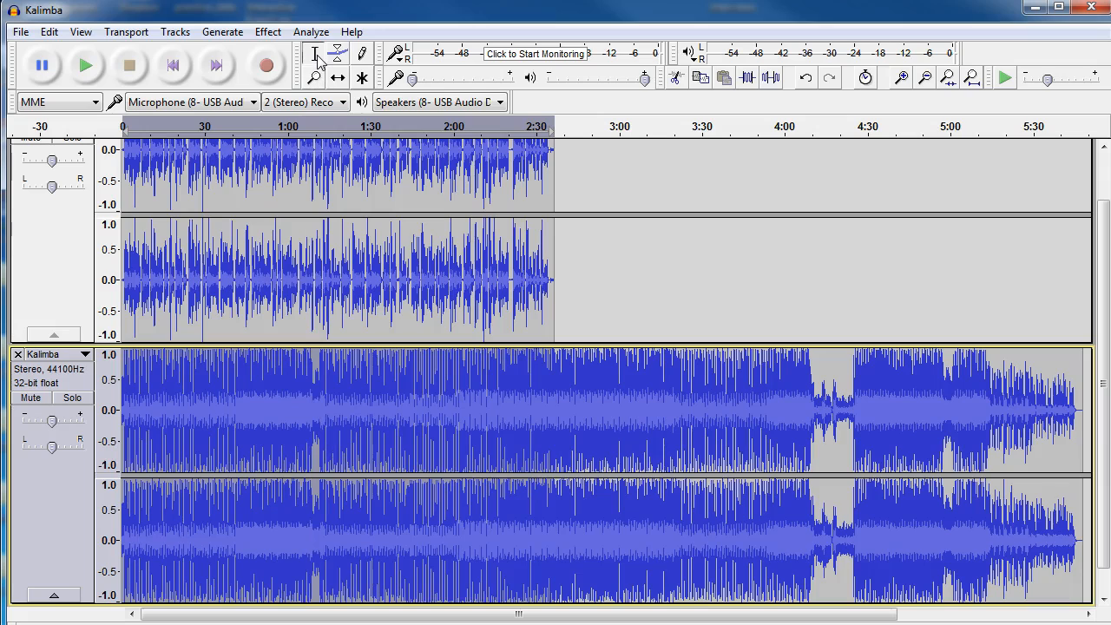
mouse_move(314, 54)
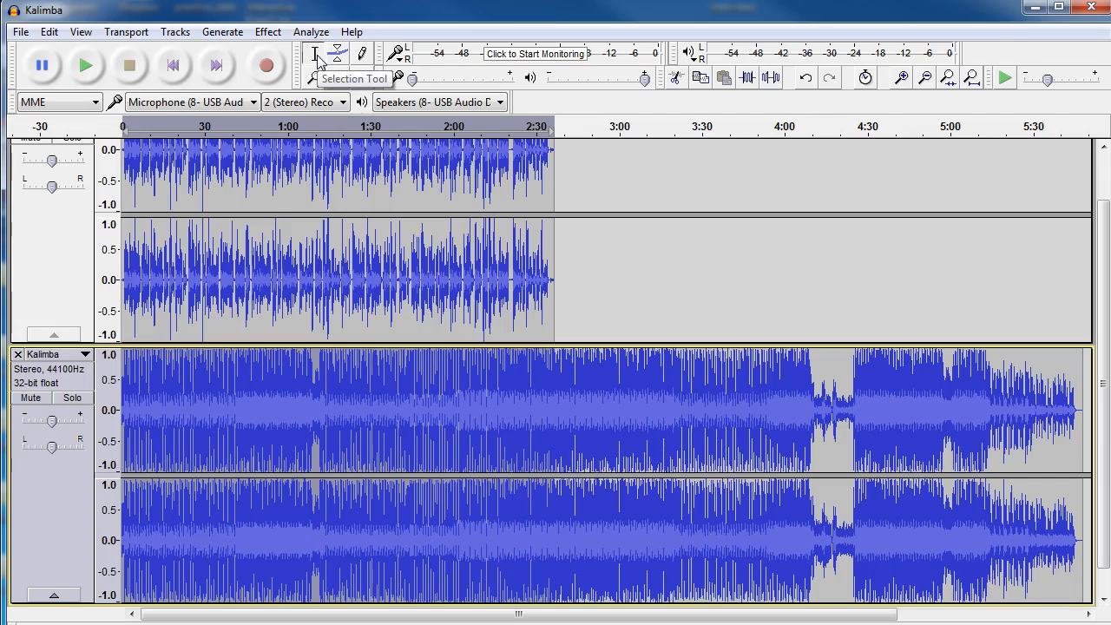
mouse_move(206, 419)
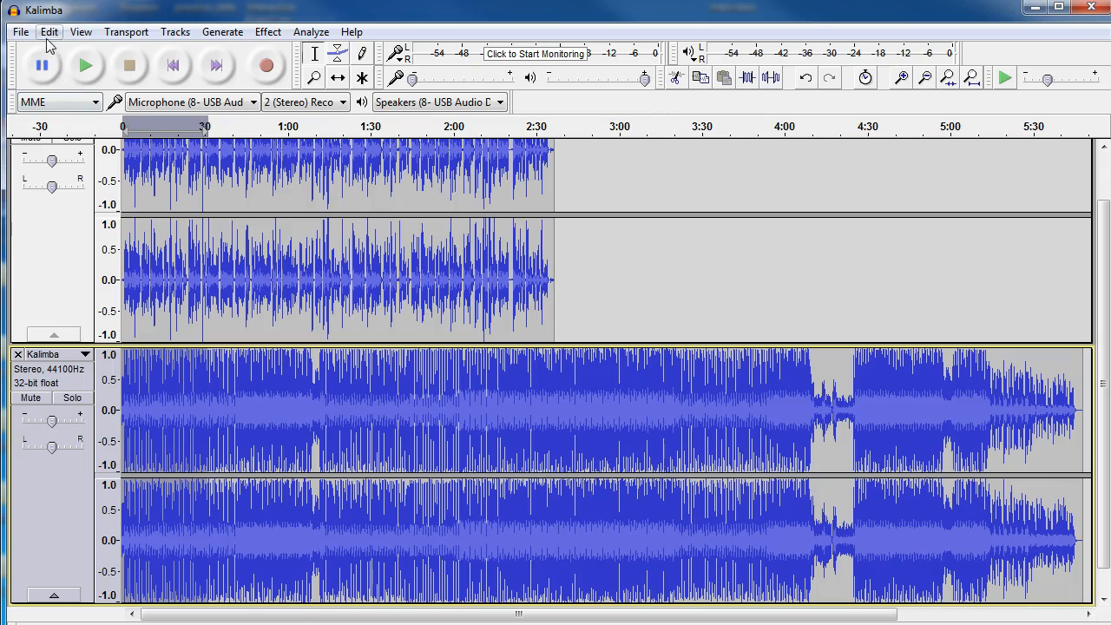
Select the whole Kalimba track and delete unwanted parts via the Edit menu.
left_click(49, 31)
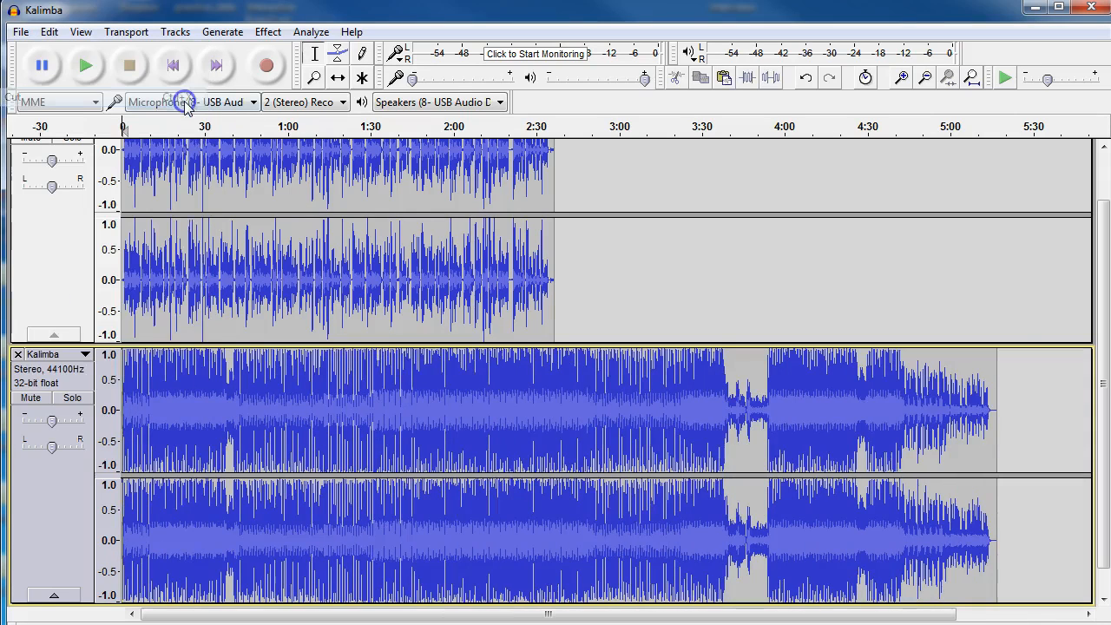
mouse_move(208, 434)
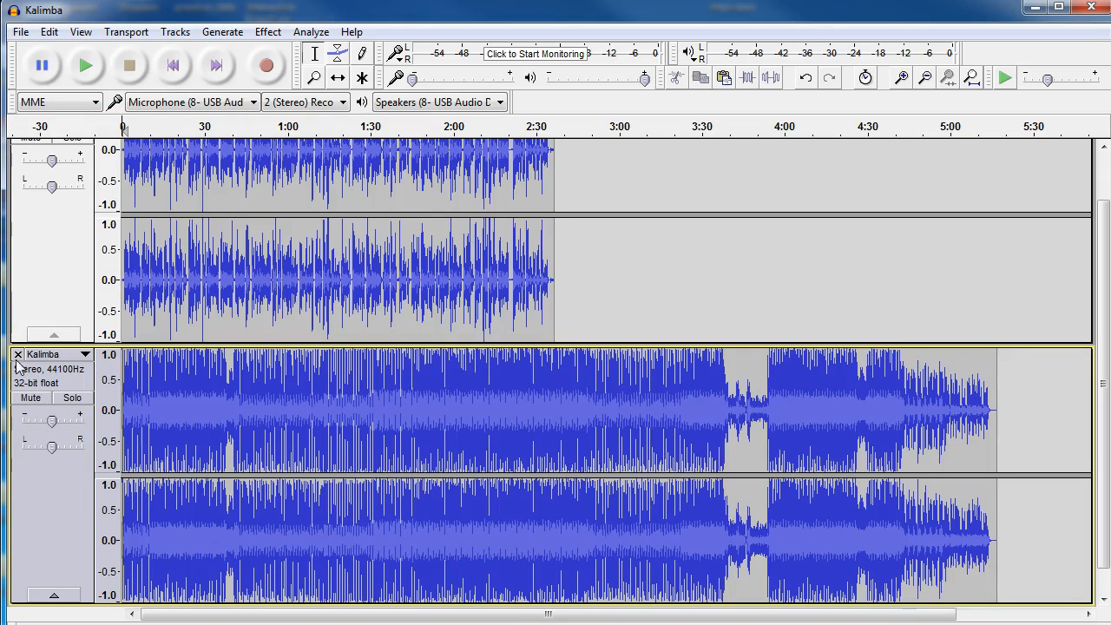
left_click(17, 354)
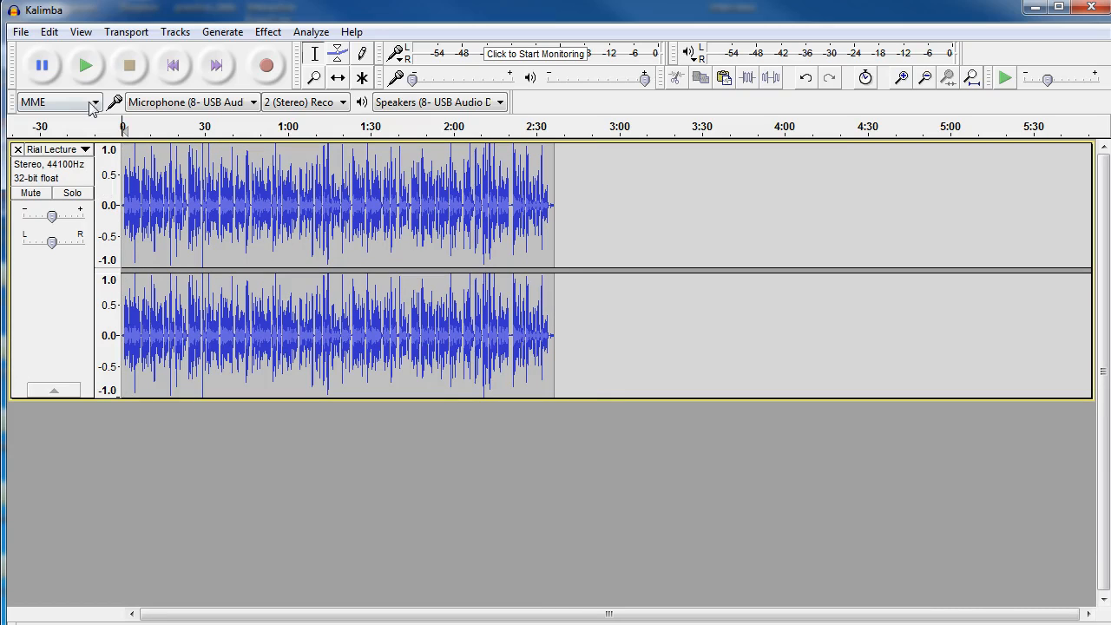
left_click(49, 32)
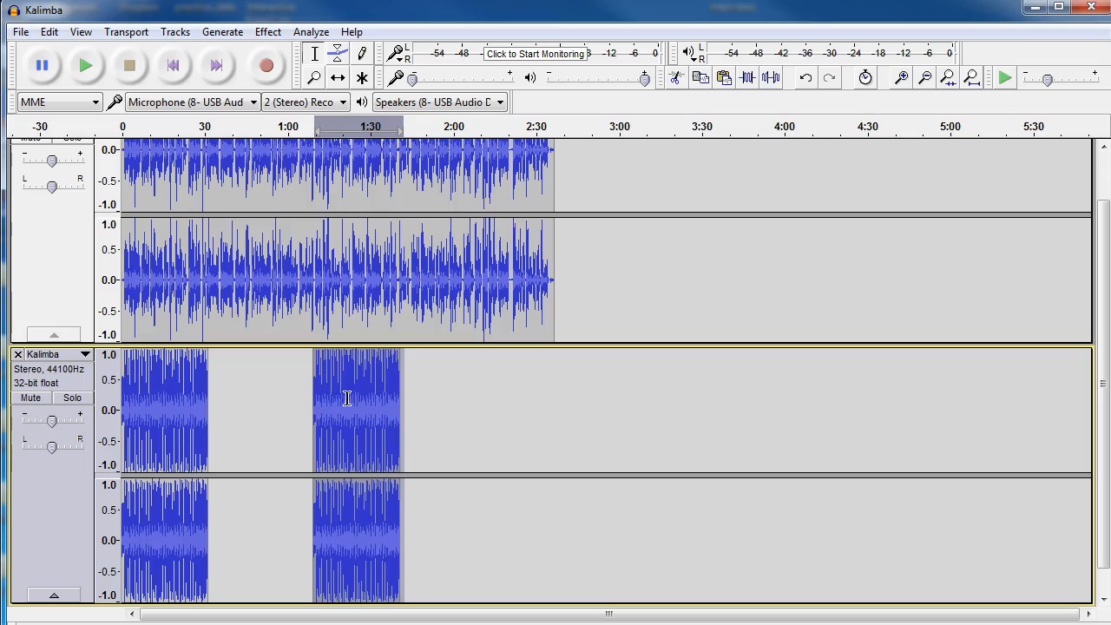
mouse_move(350, 213)
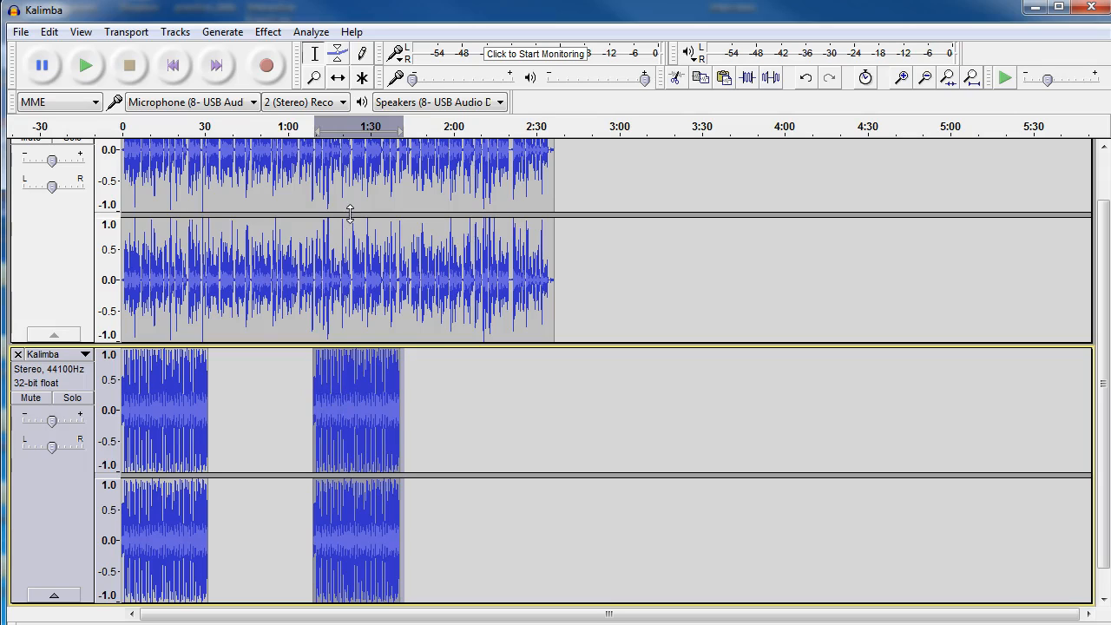
mouse_move(337, 78)
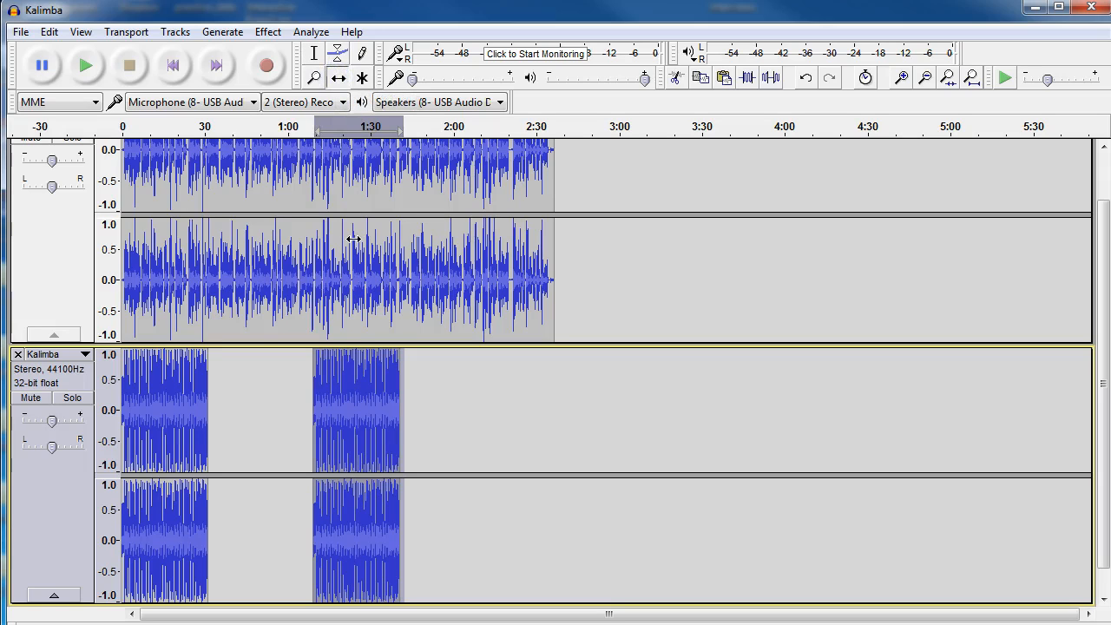
mouse_move(315, 311)
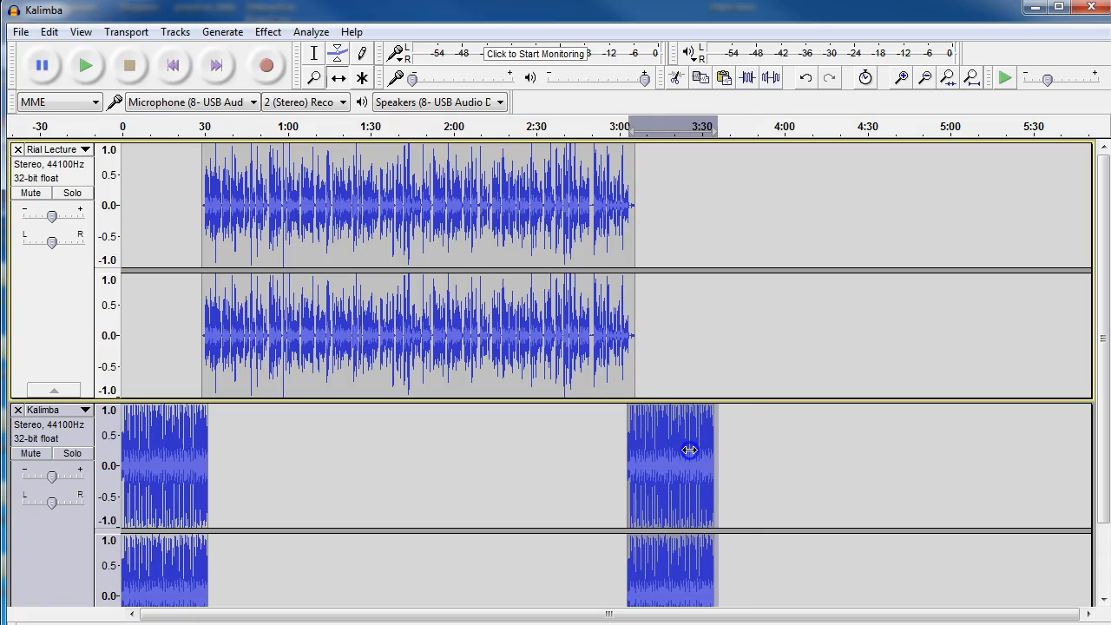
Scroll the timeline while positioning the narration and outro clip.
scroll("down", 3)
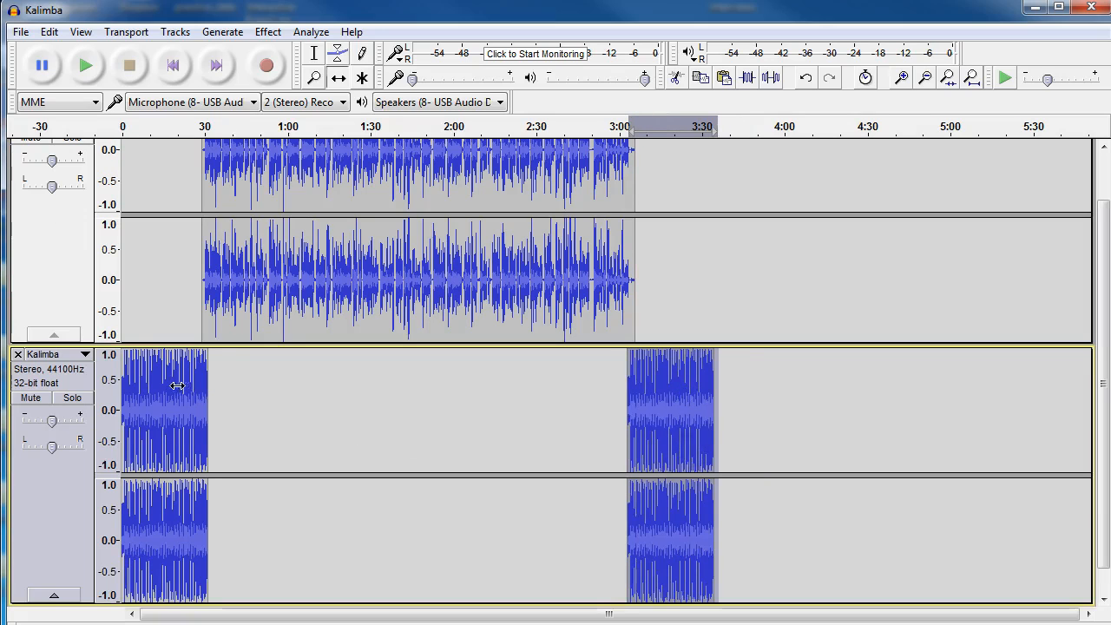
mouse_move(196, 351)
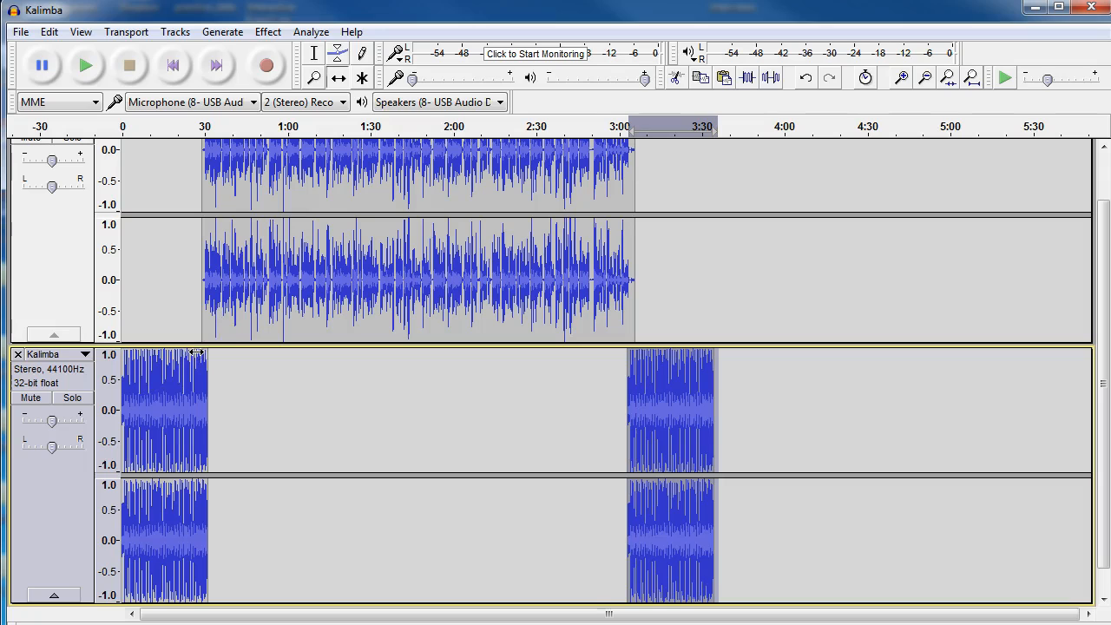
mouse_move(215, 350)
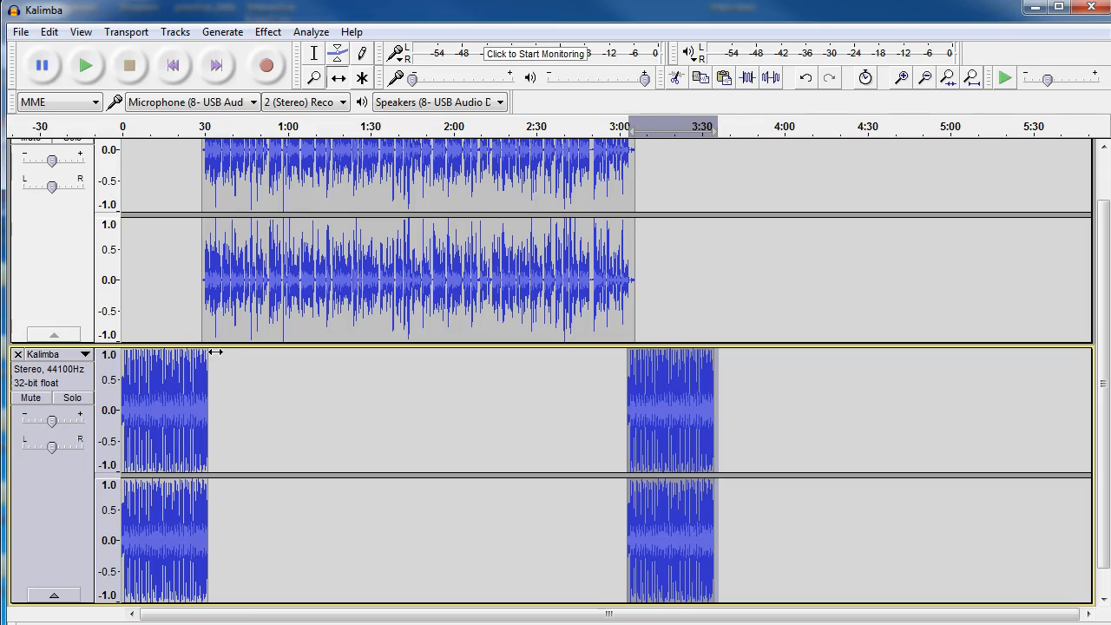
mouse_move(387, 375)
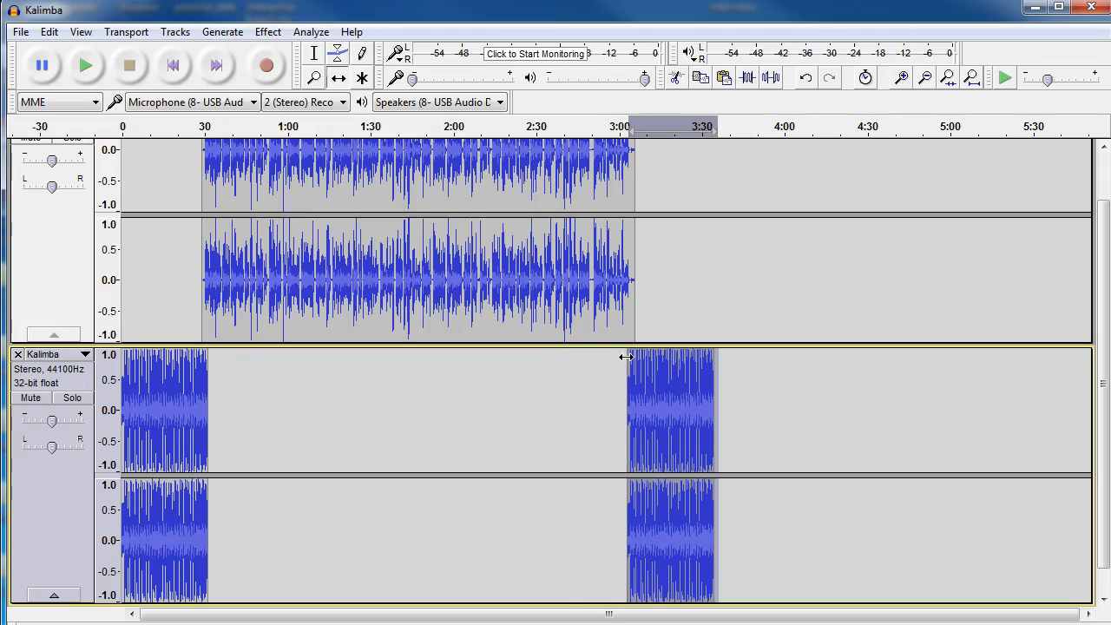
mouse_move(634, 317)
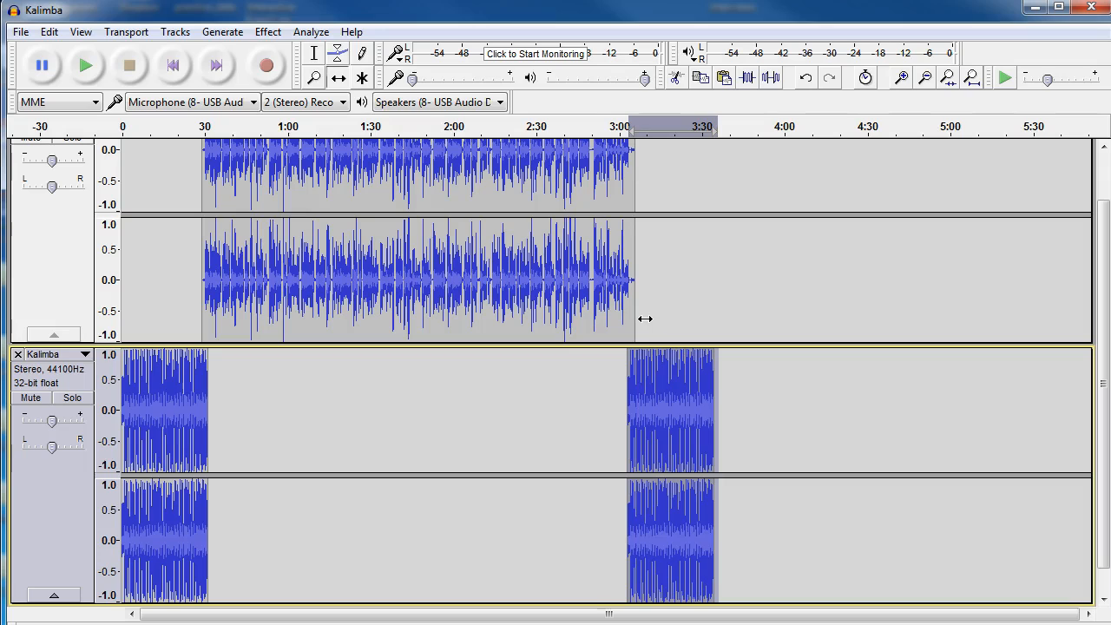
mouse_move(487, 389)
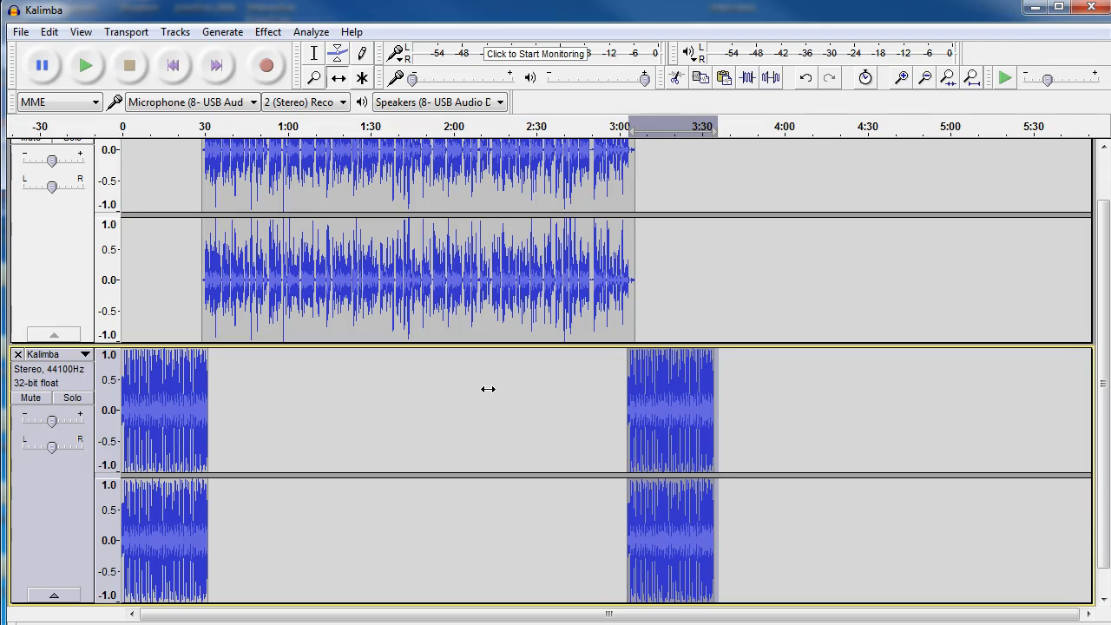
mouse_move(292, 398)
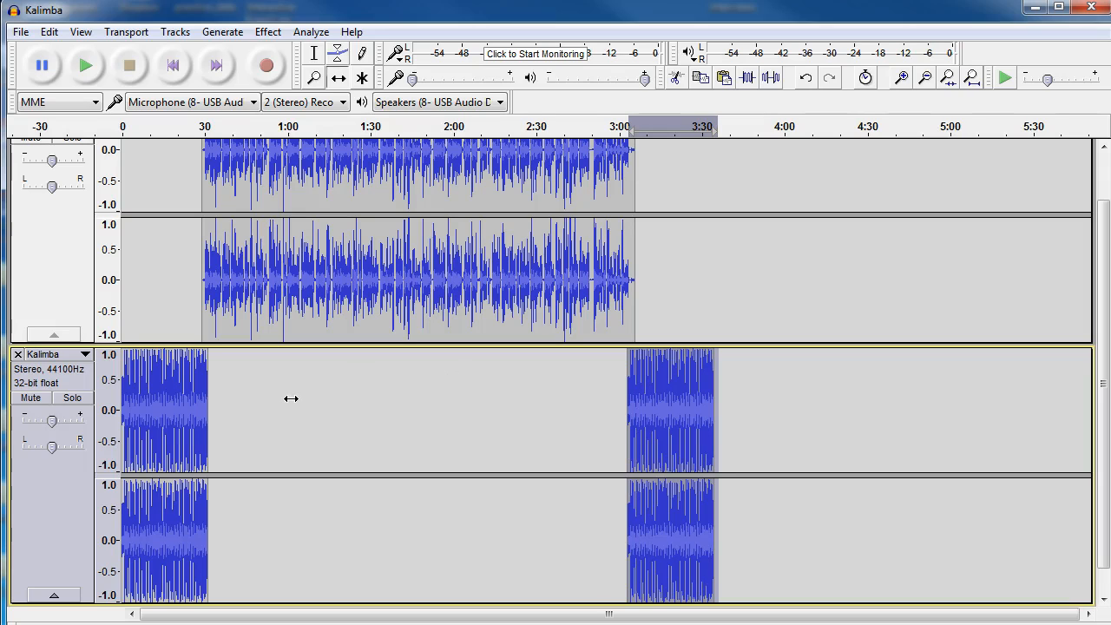
mouse_move(172, 401)
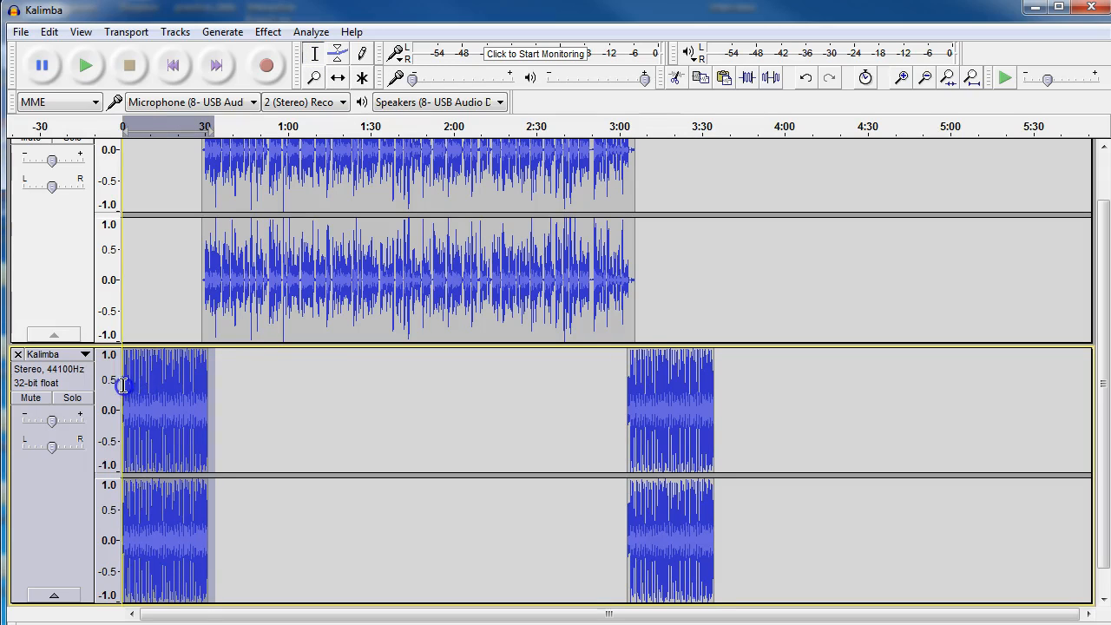
Apply Effect > Fade Out to the intro clip, then select the narration's opening seconds.
left_click(267, 31)
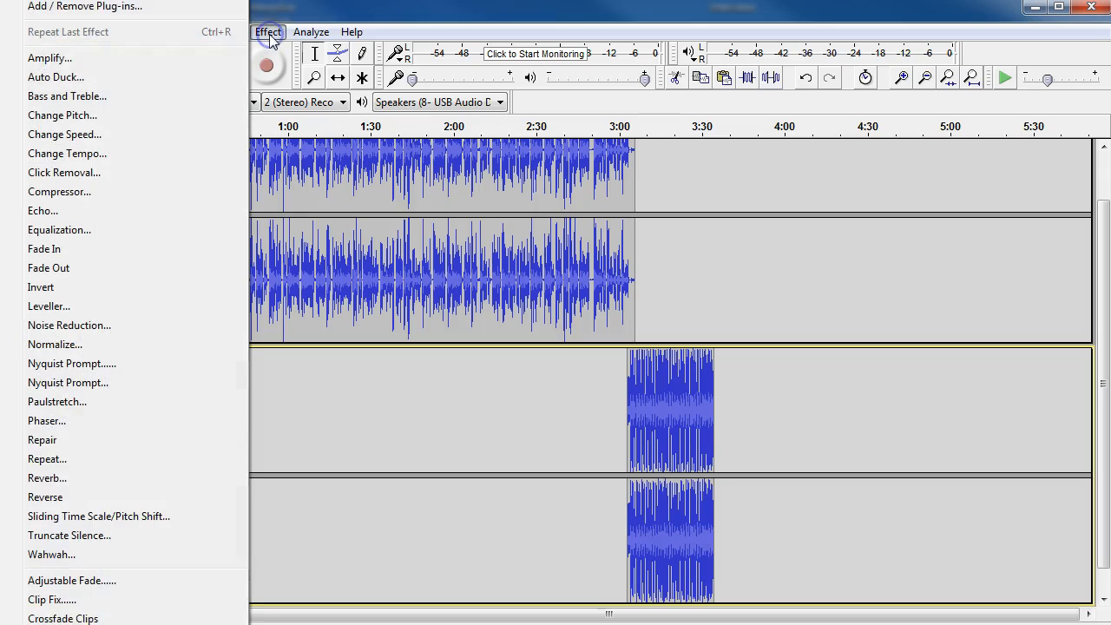
mouse_move(49, 267)
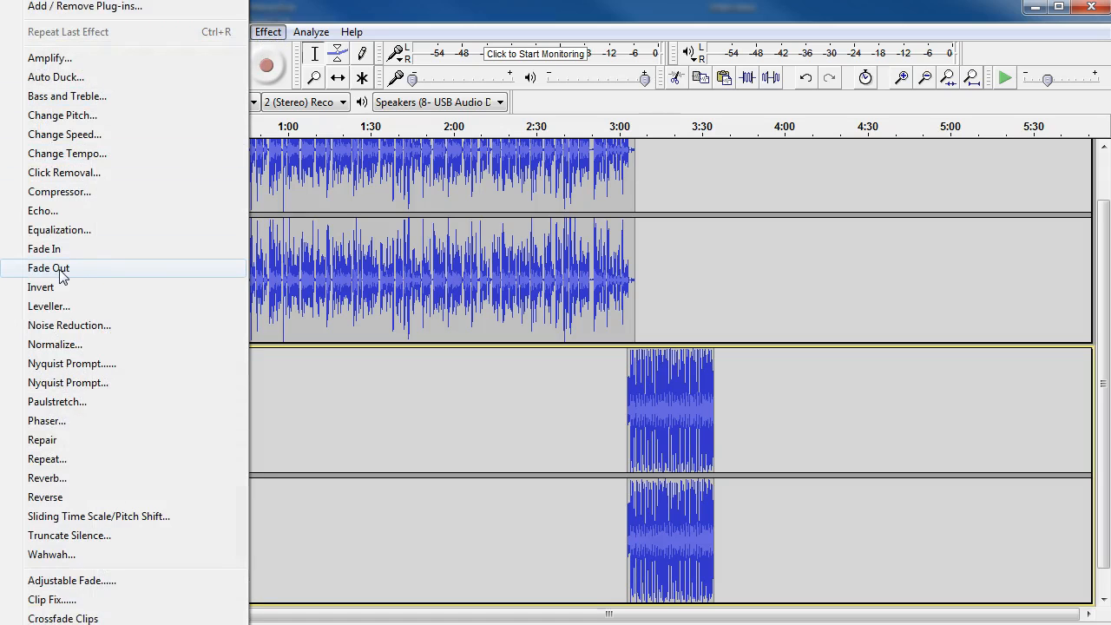
left_click(49, 267)
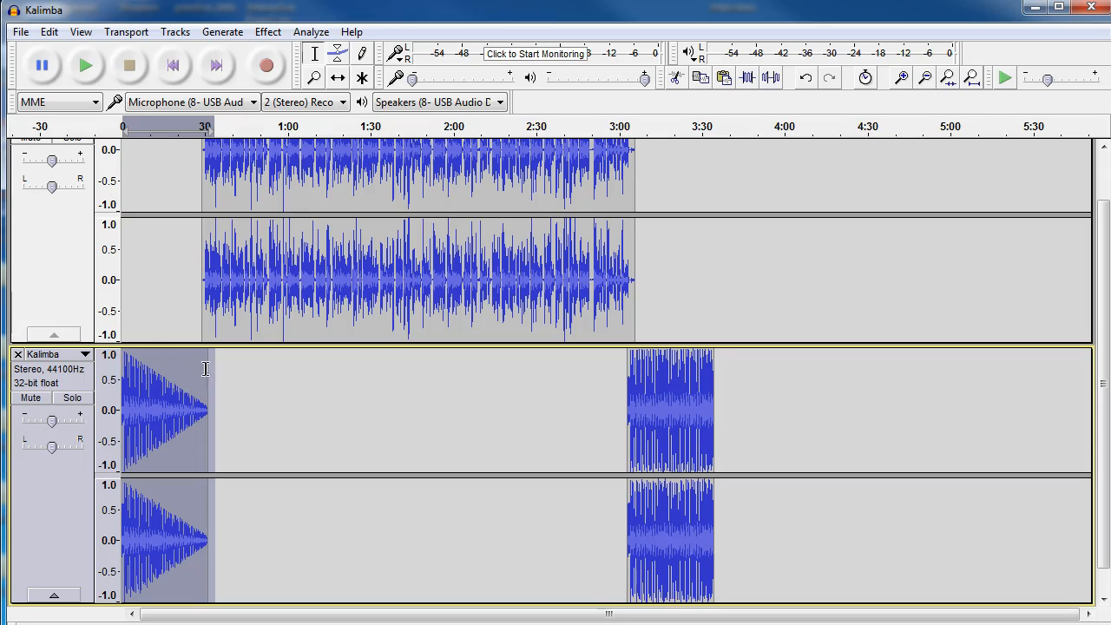
mouse_move(229, 323)
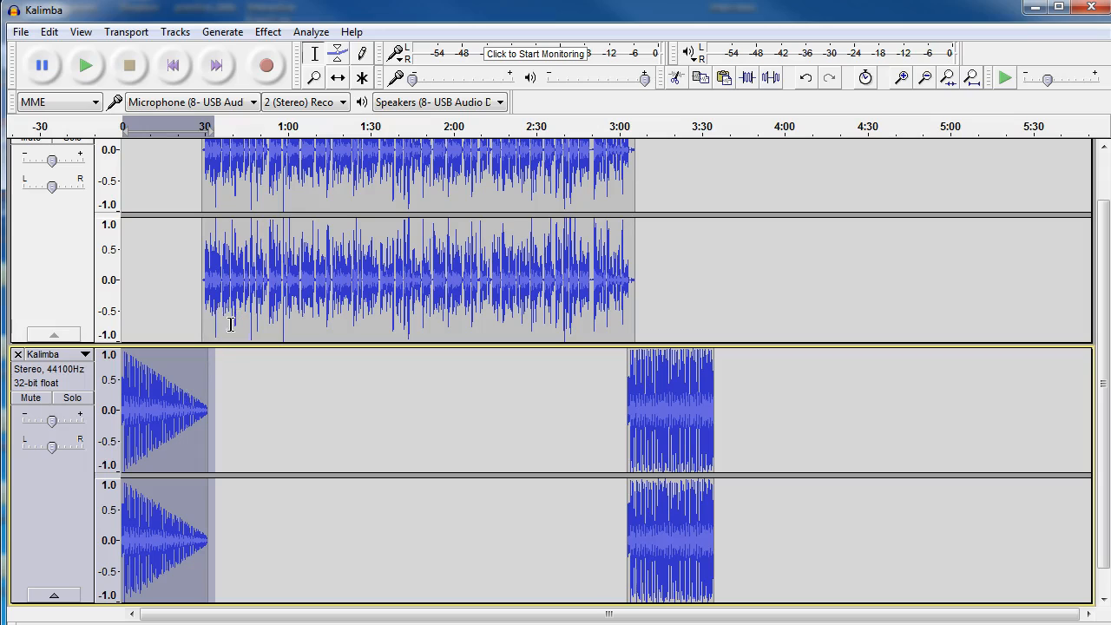
mouse_move(211, 327)
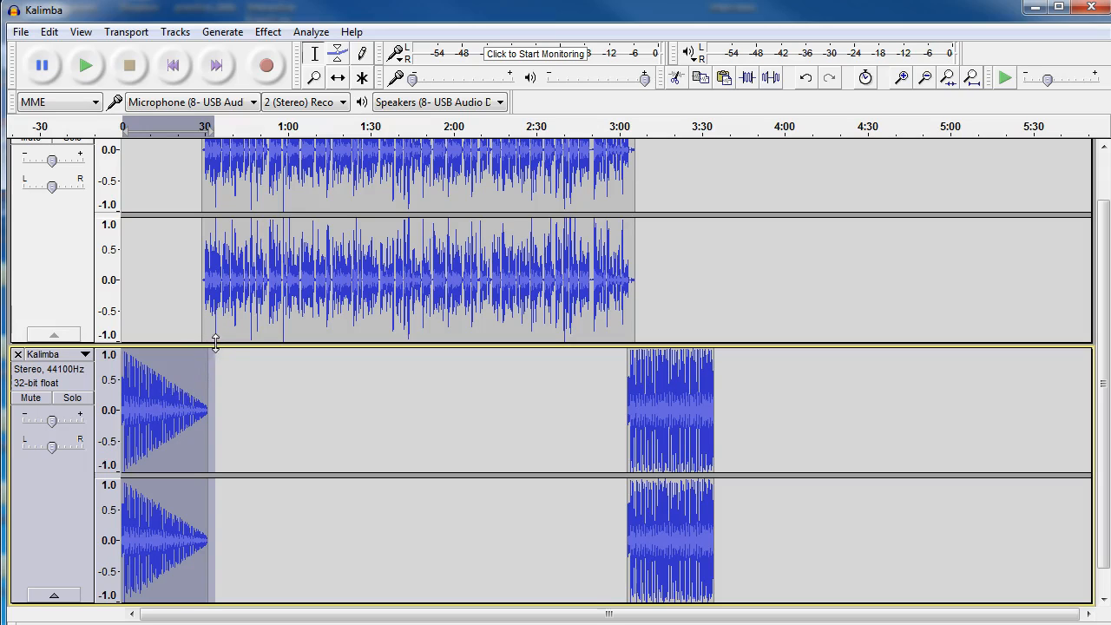
mouse_move(372, 375)
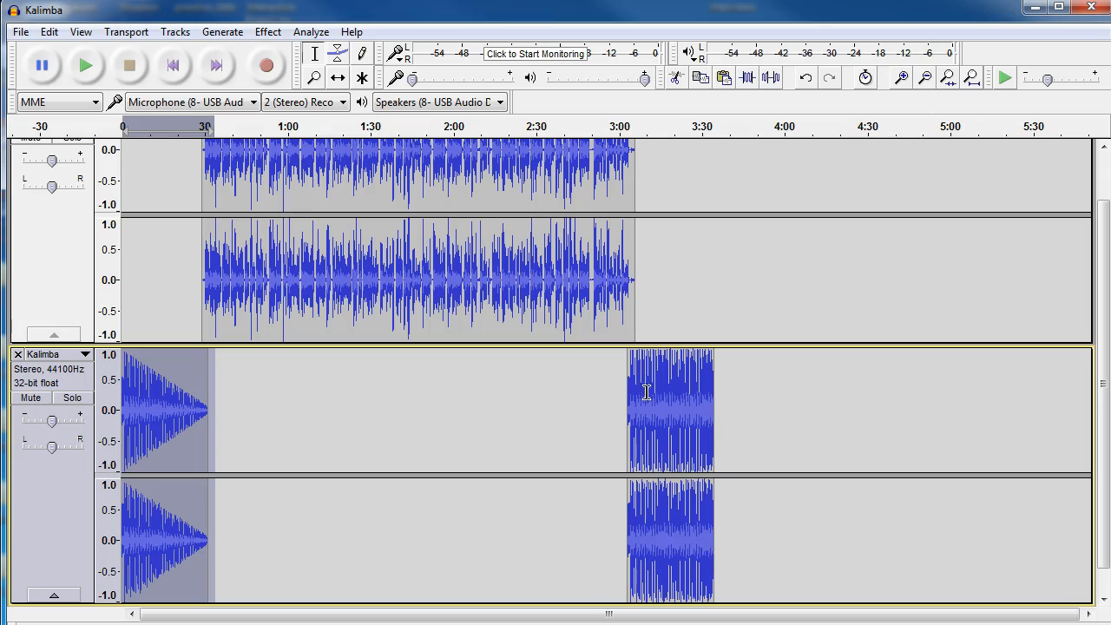
mouse_move(139, 375)
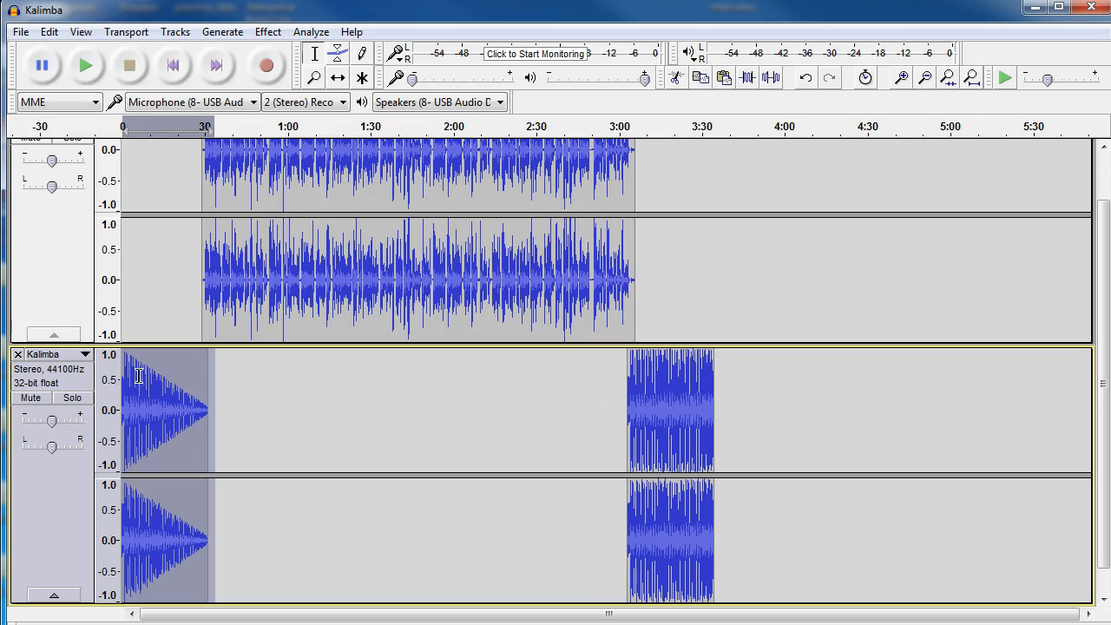
mouse_move(198, 294)
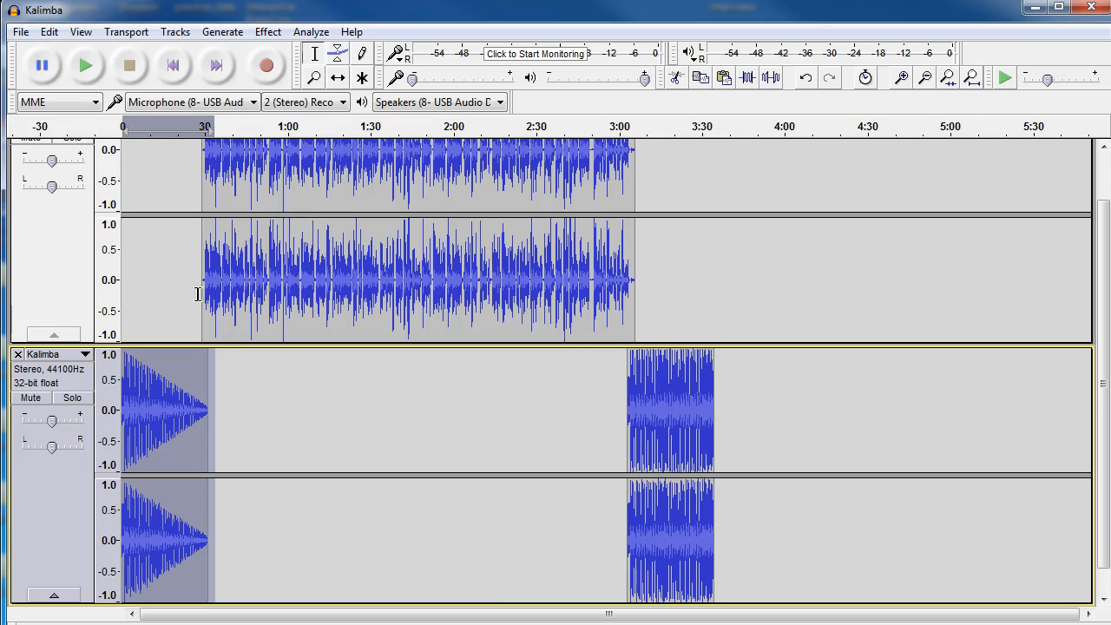
mouse_move(219, 288)
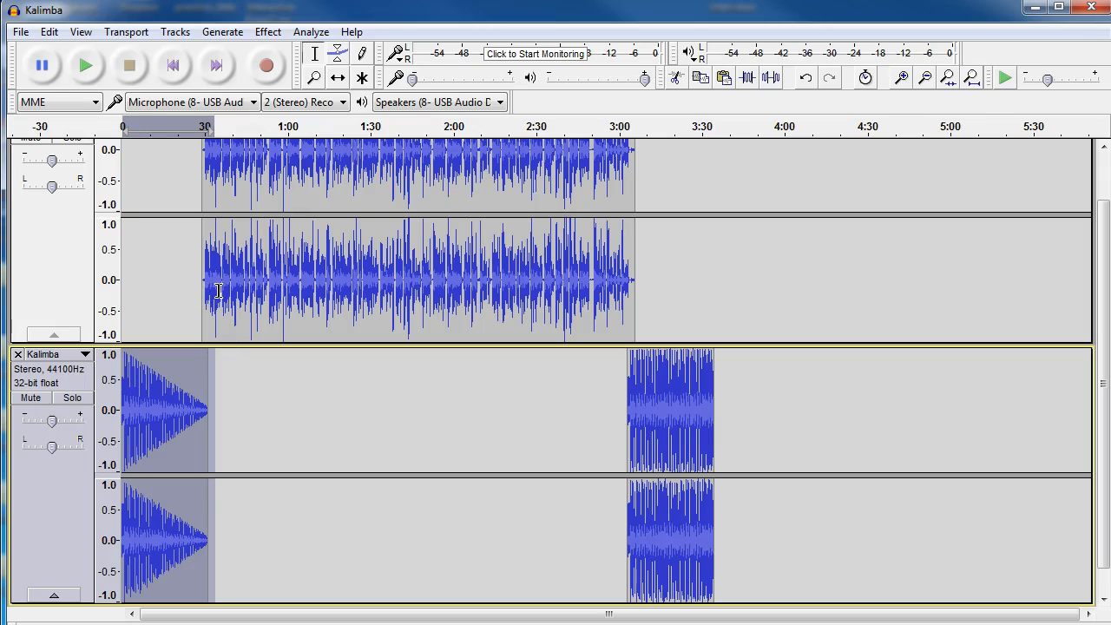
left_click(205, 278)
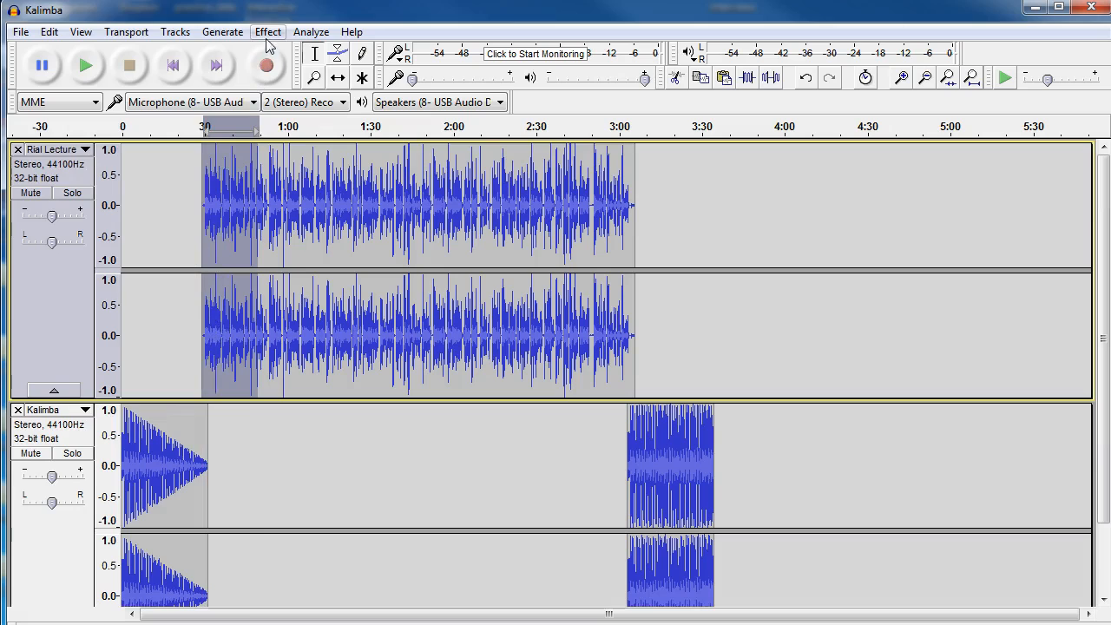
Bring up the Effect menu while adjusting the narration's overlap with the intro.
left_click(268, 31)
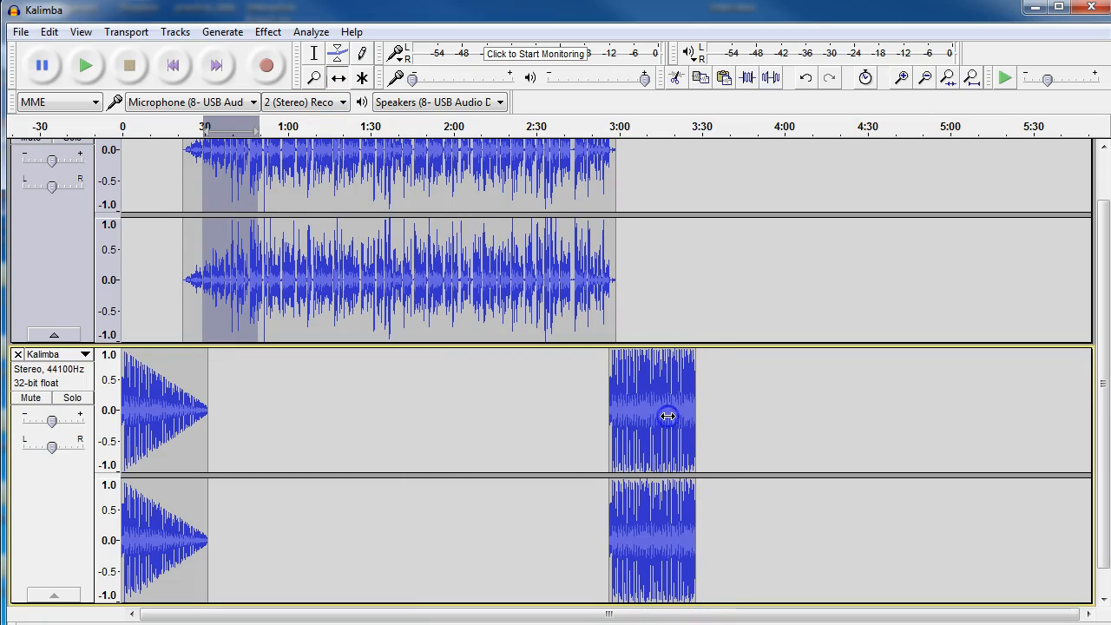
mouse_move(240, 371)
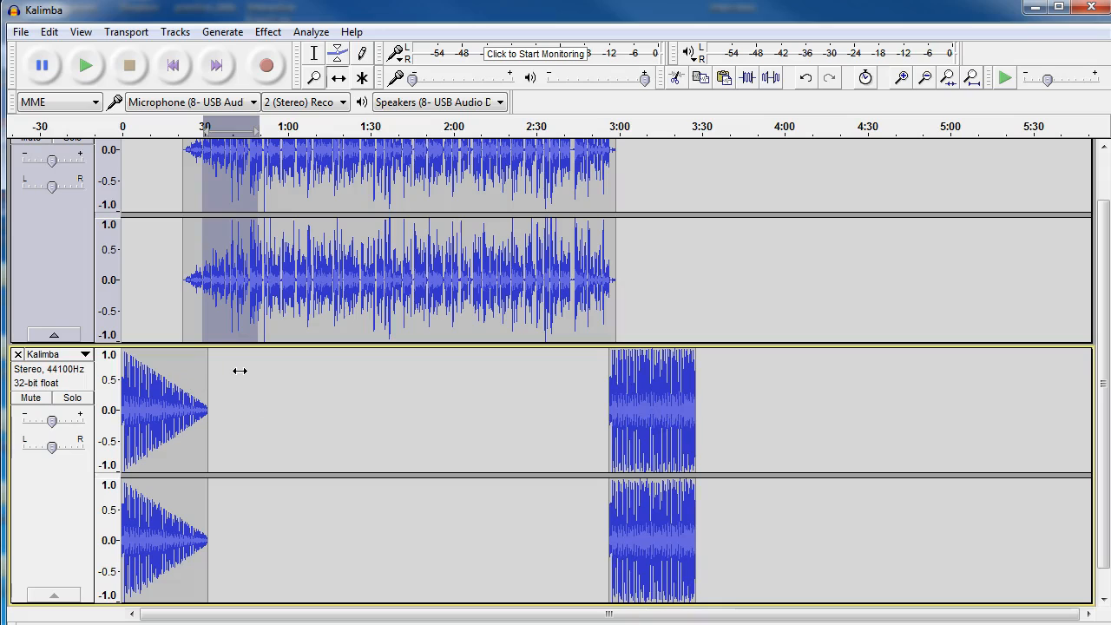
mouse_move(148, 310)
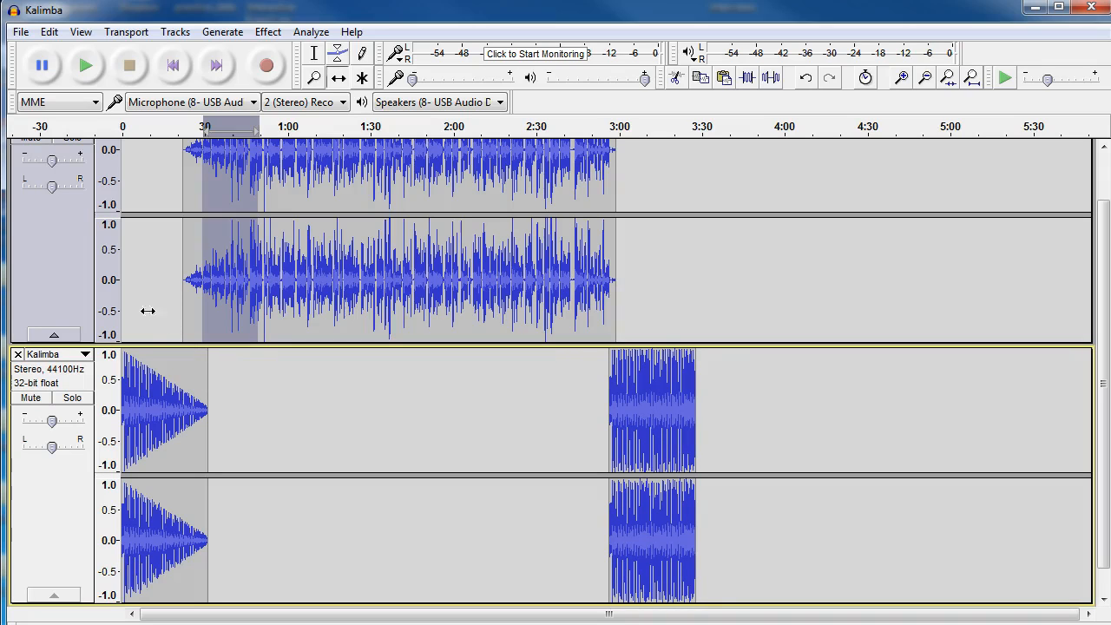
mouse_move(132, 260)
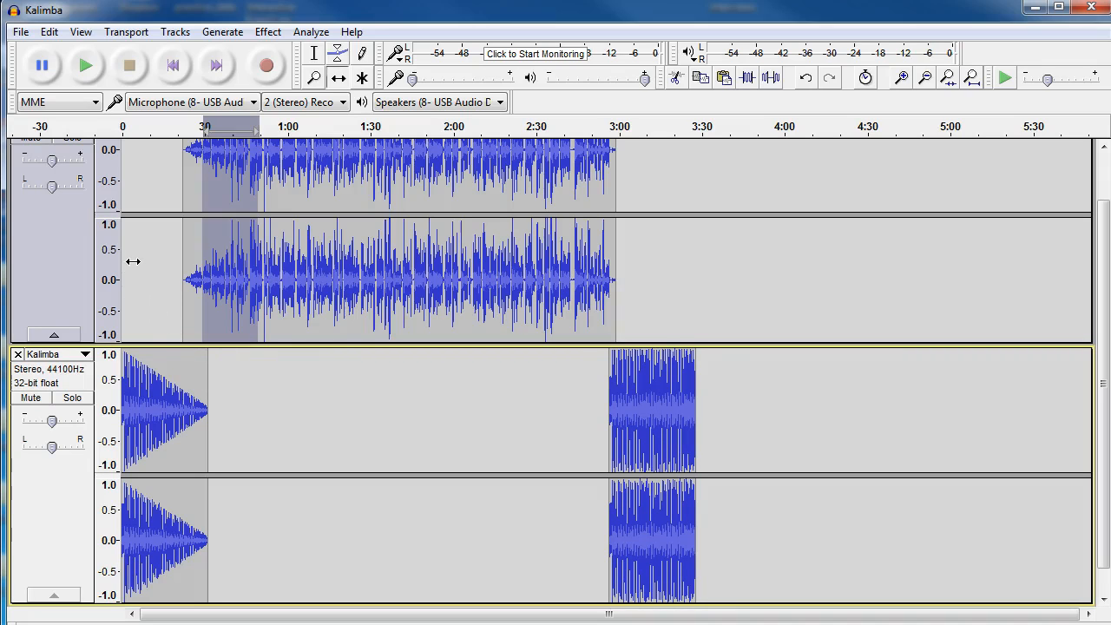
mouse_move(160, 383)
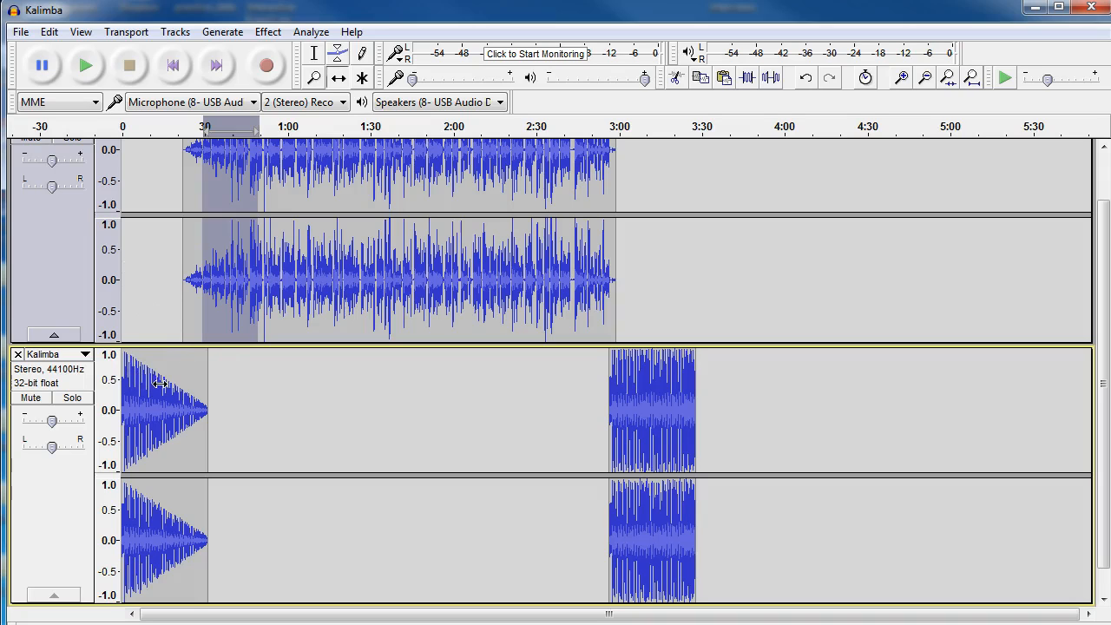
mouse_move(258, 319)
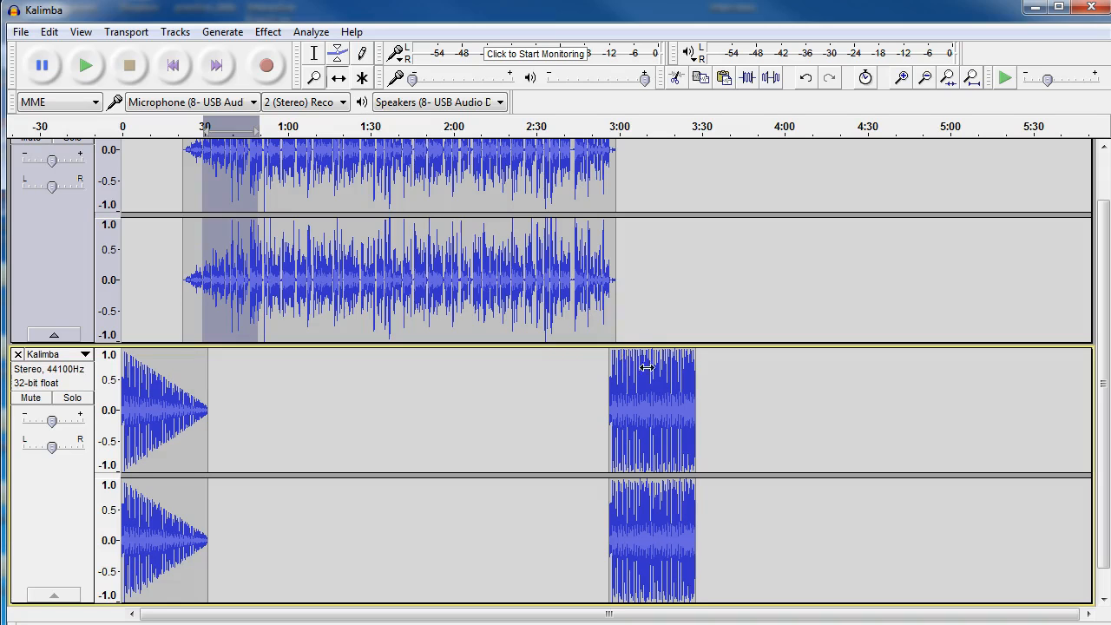
mouse_move(420, 397)
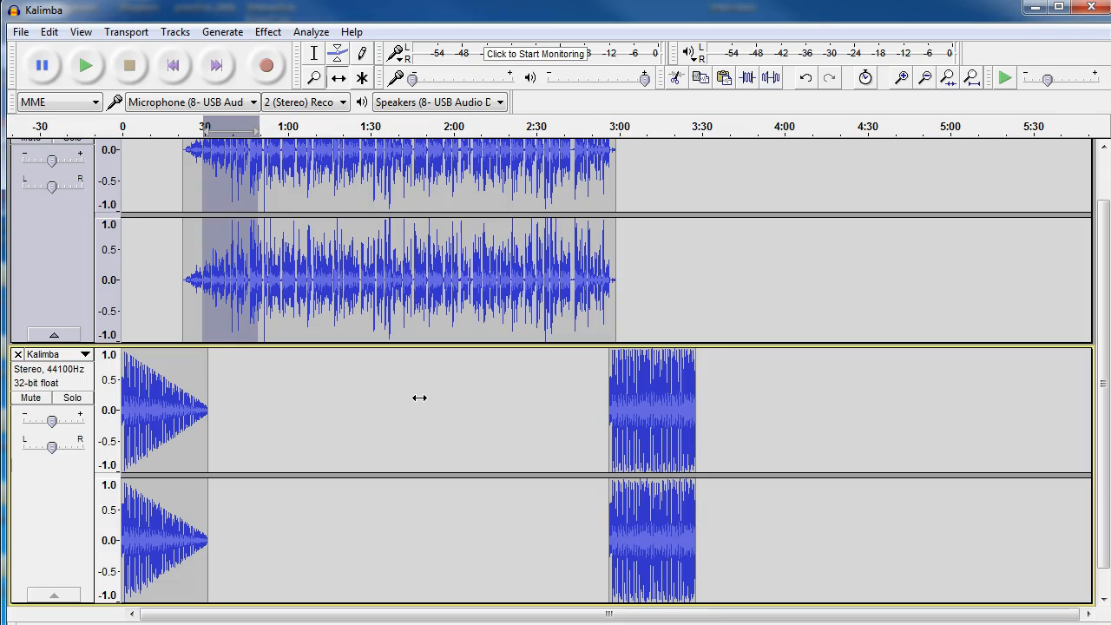
mouse_move(187, 418)
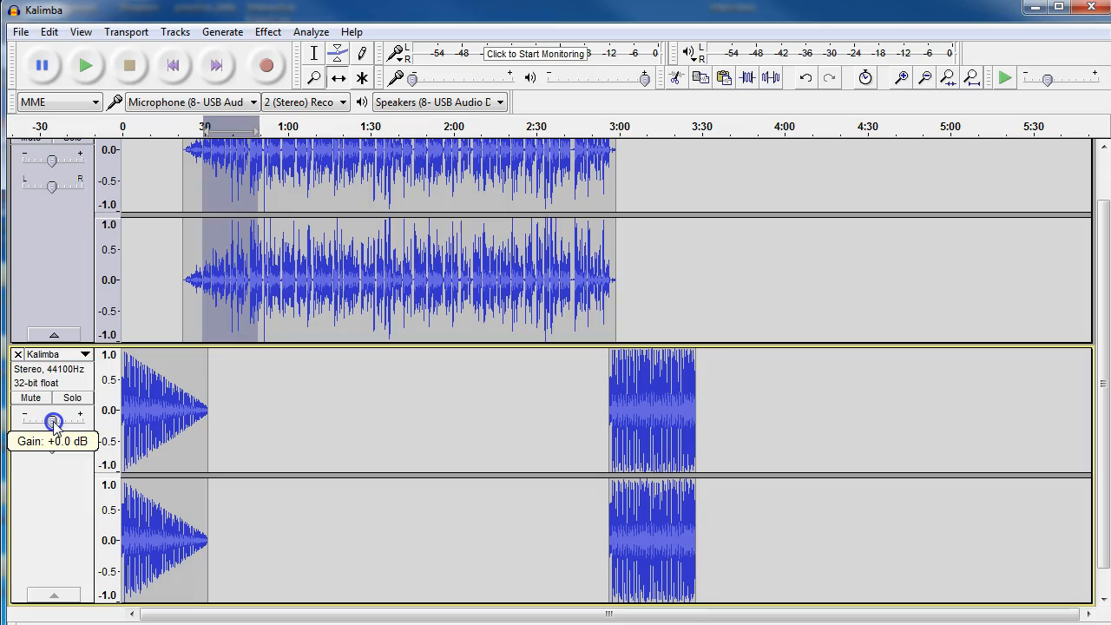
mouse_move(54, 448)
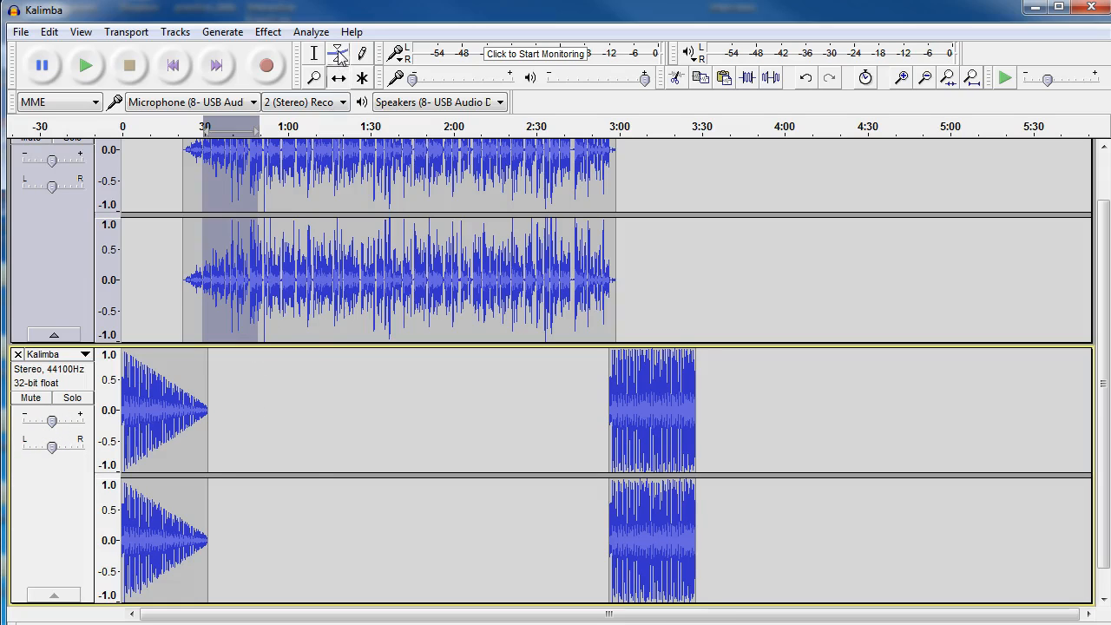
mouse_move(337, 54)
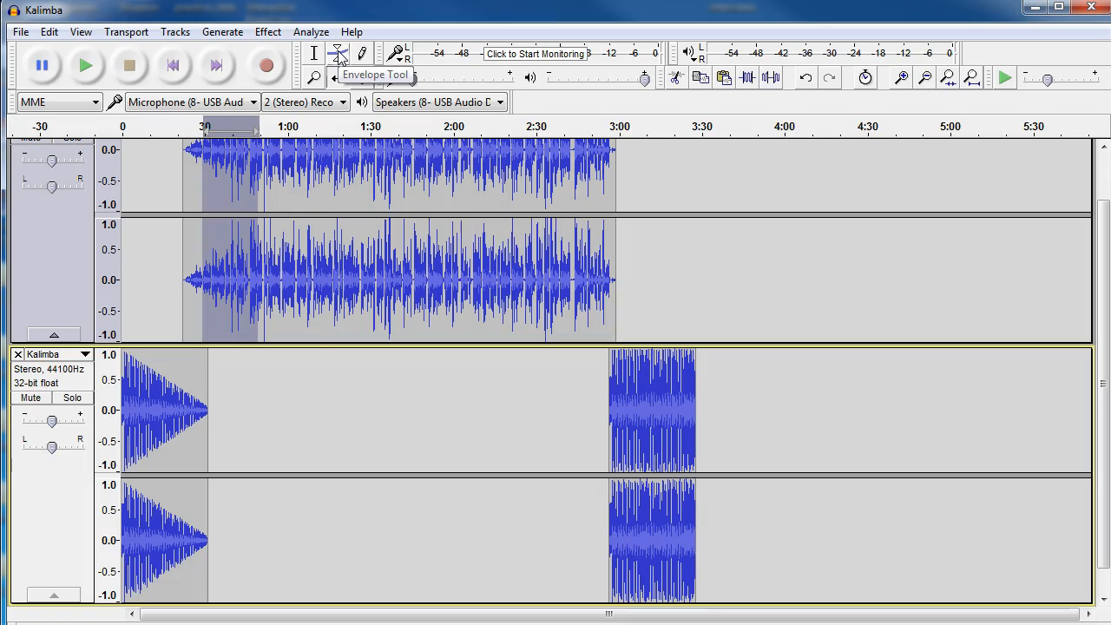
Switch to the Envelope Tool for shaping track volumes.
left_click(336, 52)
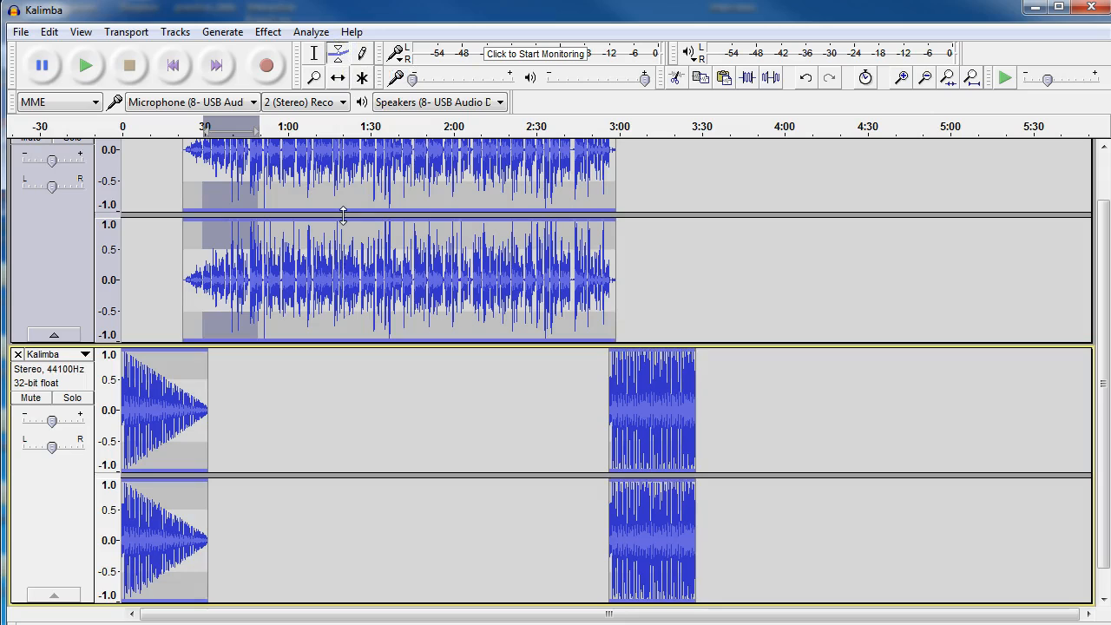
mouse_move(344, 217)
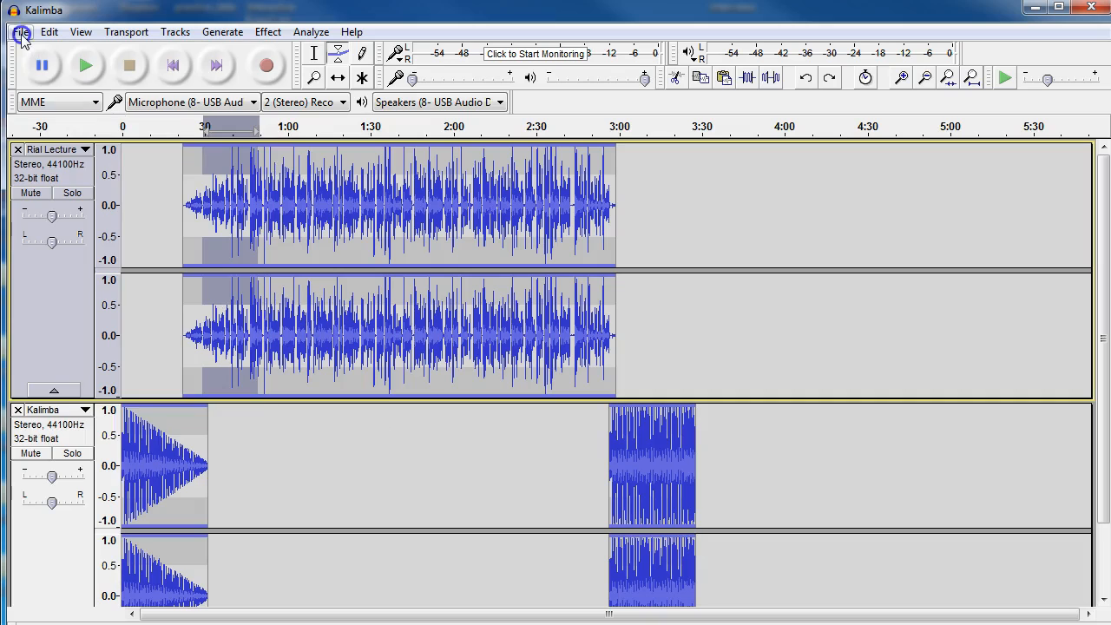
left_click(19, 31)
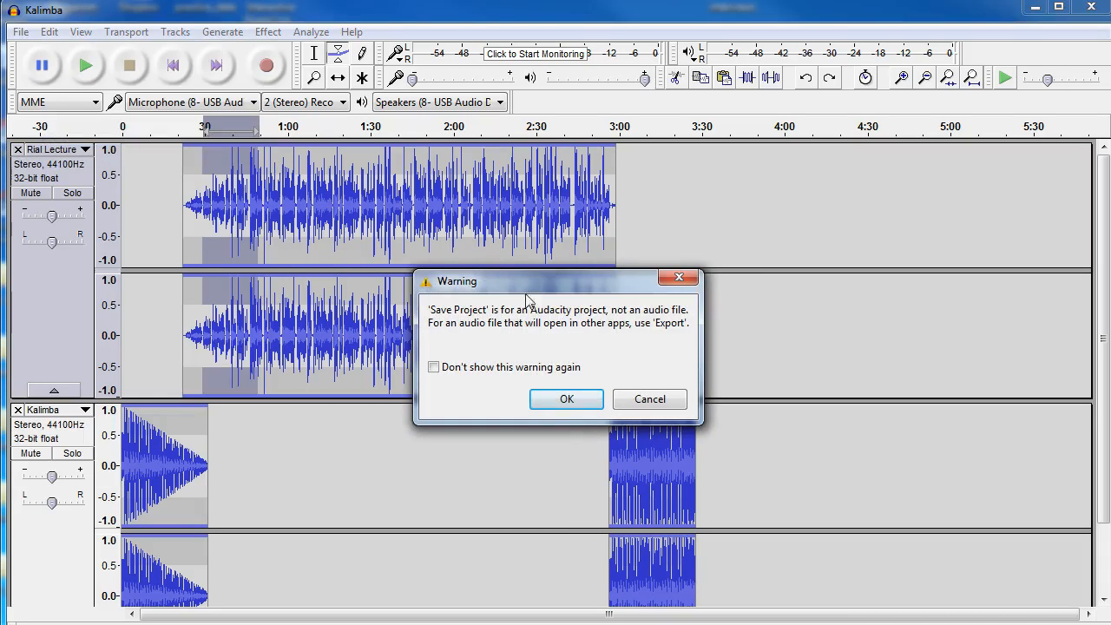
left_click(566, 399)
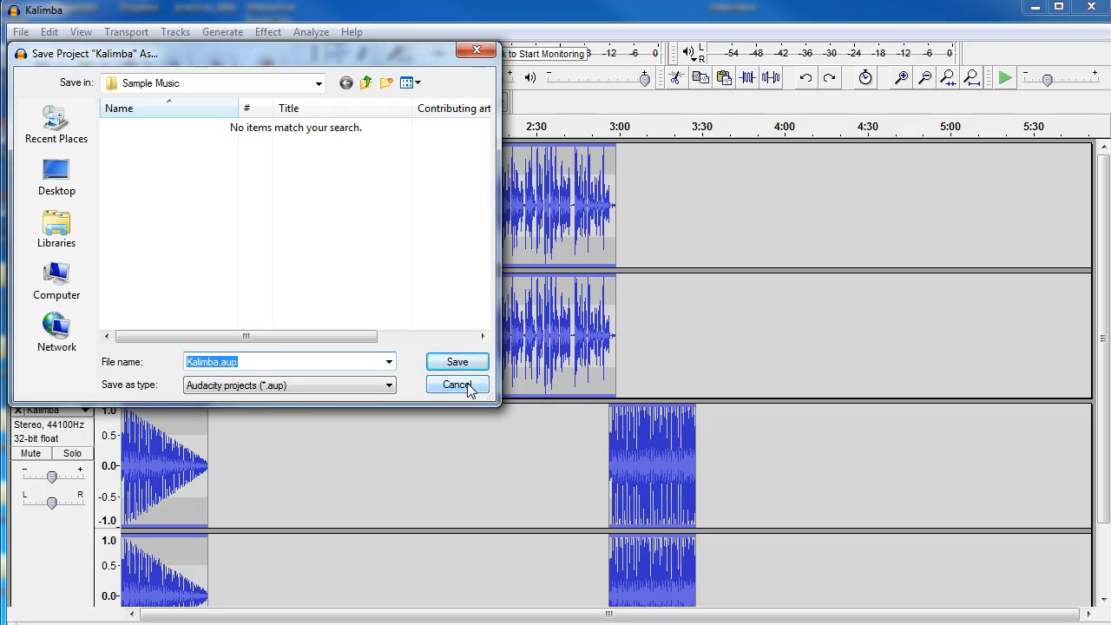
left_click(459, 386)
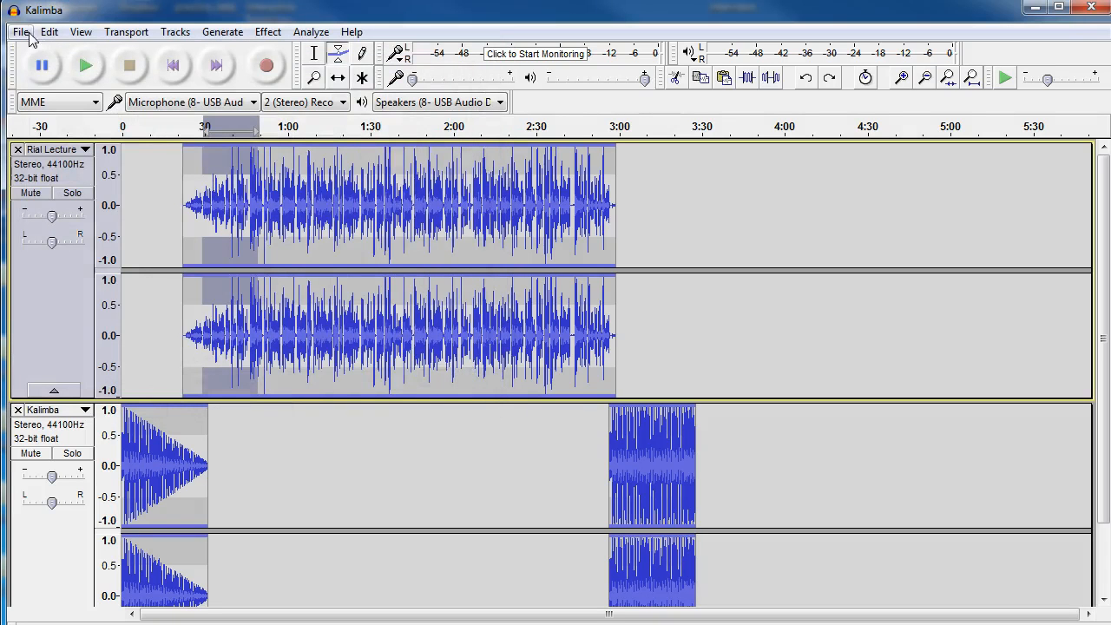
left_click(21, 32)
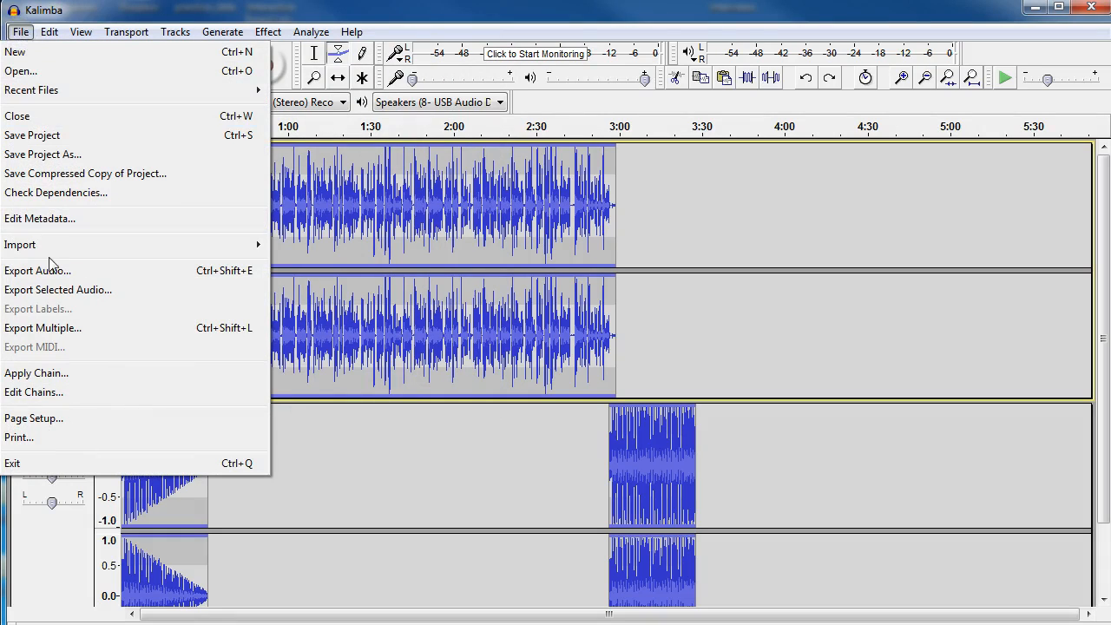
left_click(38, 271)
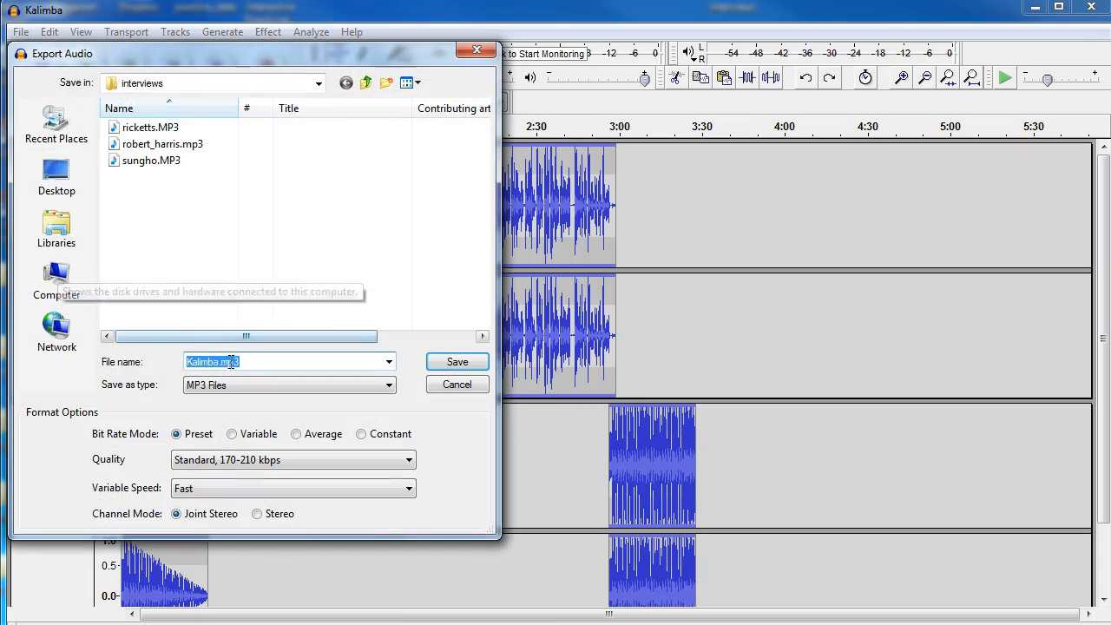
mouse_move(338, 392)
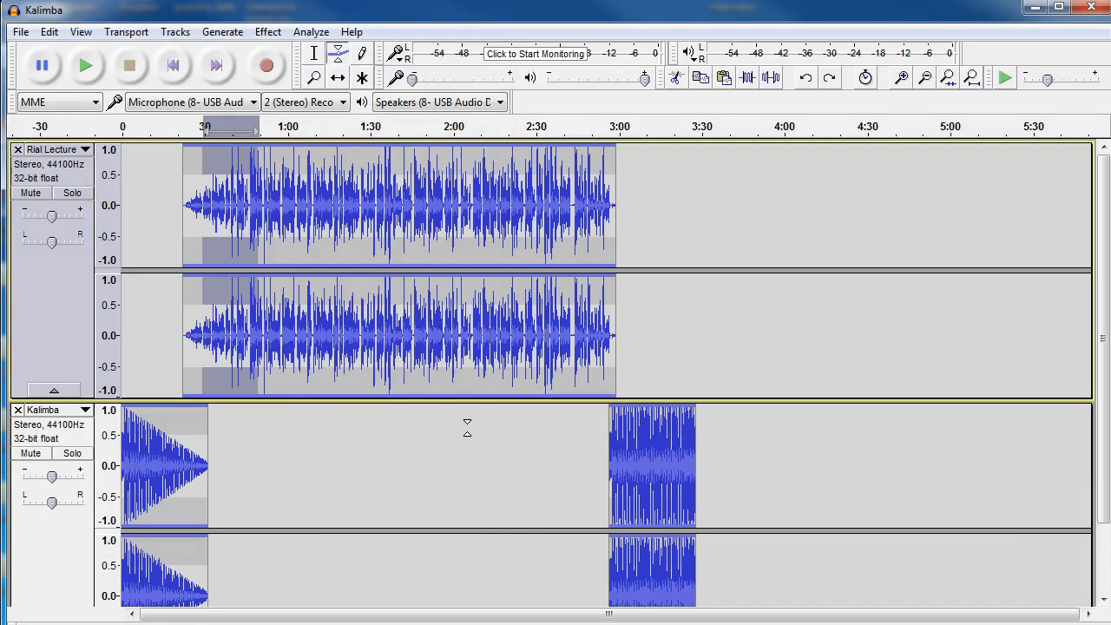
mouse_move(163, 425)
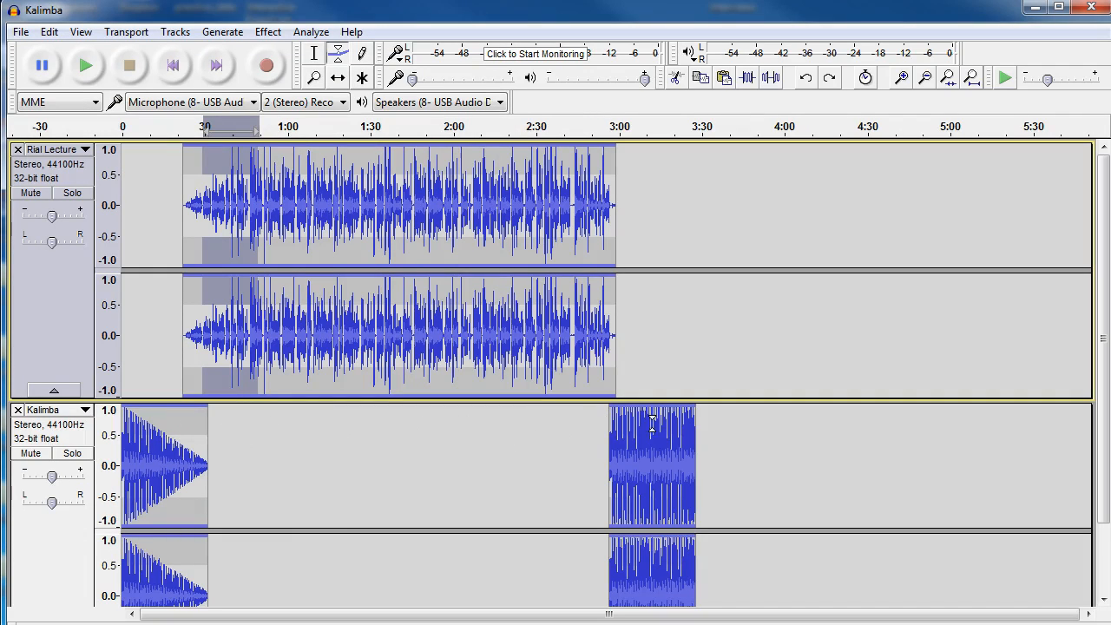
mouse_move(496, 462)
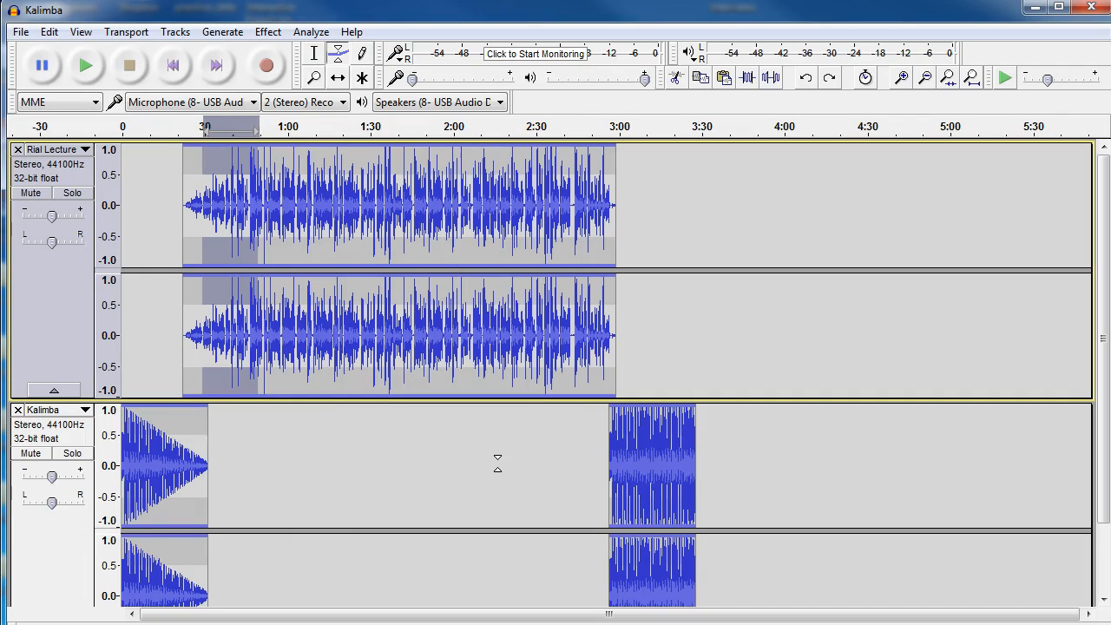